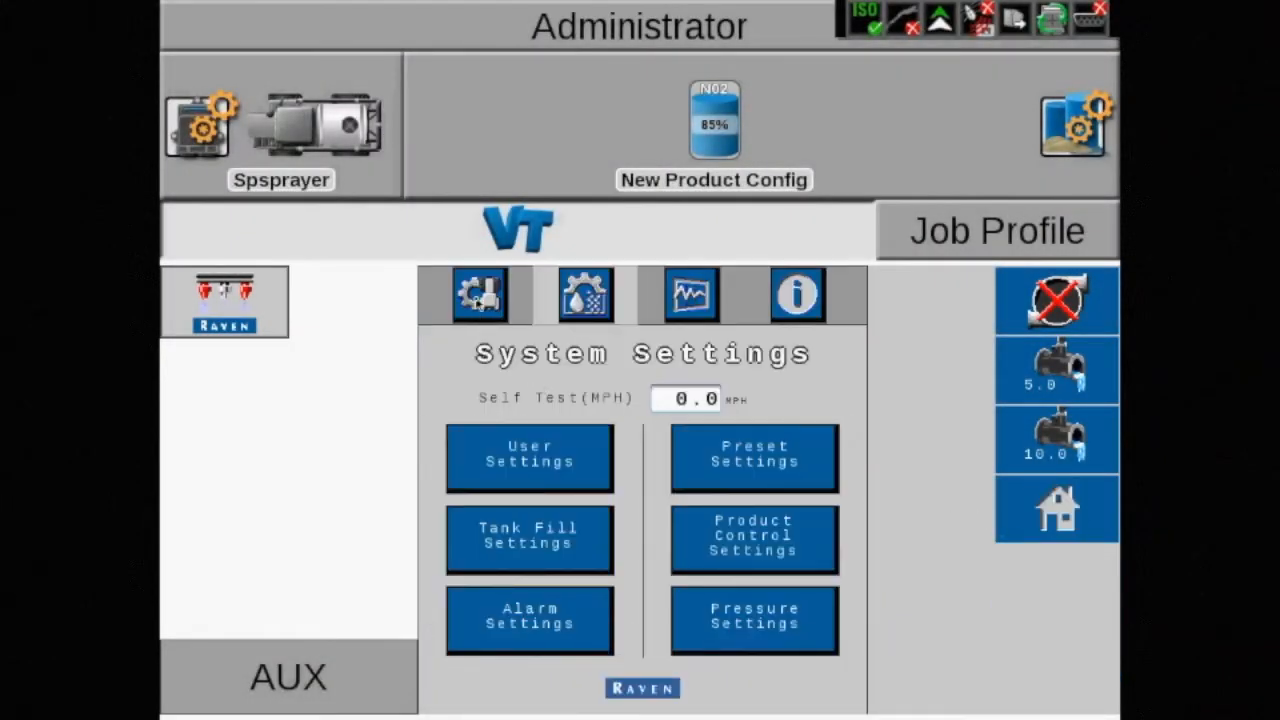
# Set Nozzle Control Mode to ByPass, check the run screen, and return to Calibration Summary.
pyautogui.click(585, 294)
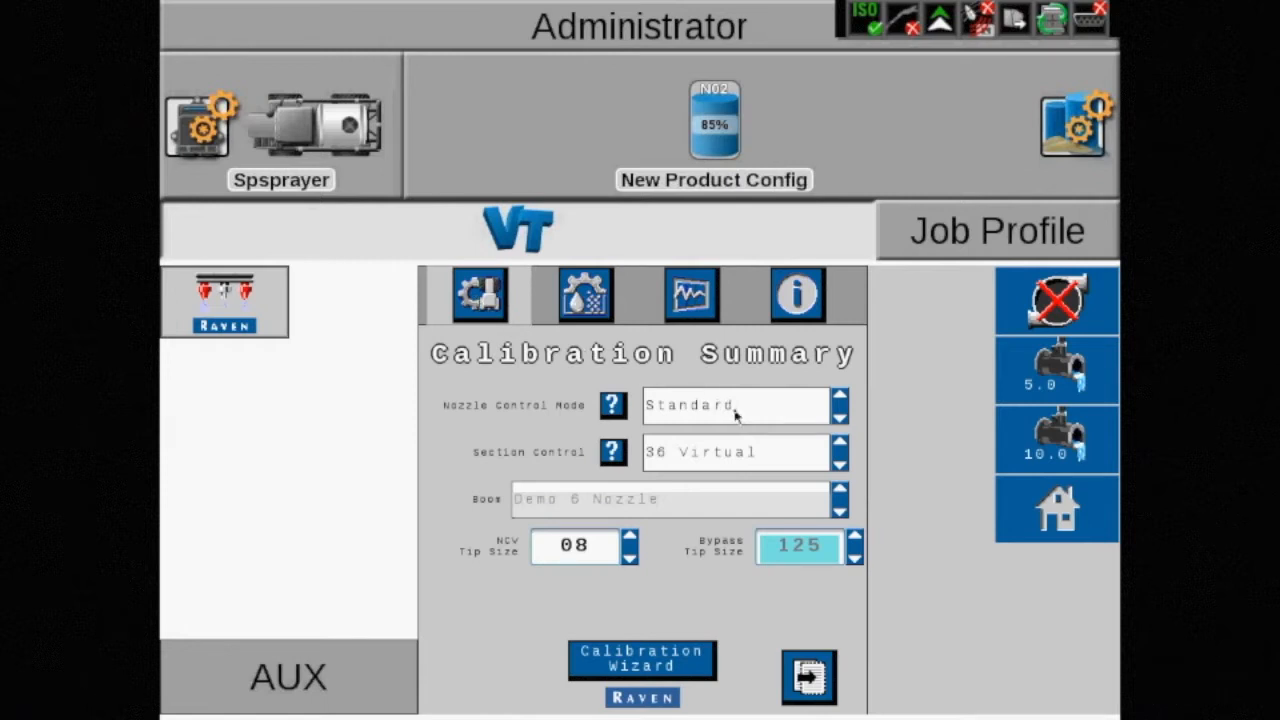
pyautogui.click(735, 405)
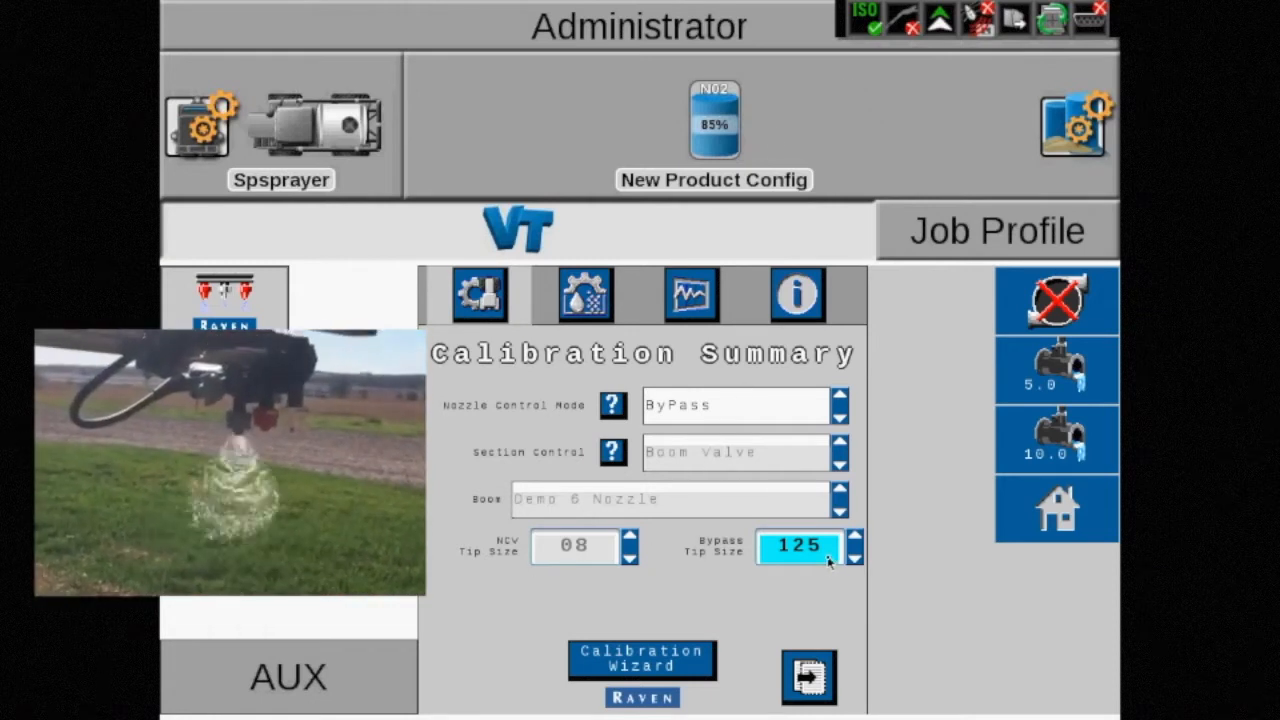
pyautogui.click(797, 546)
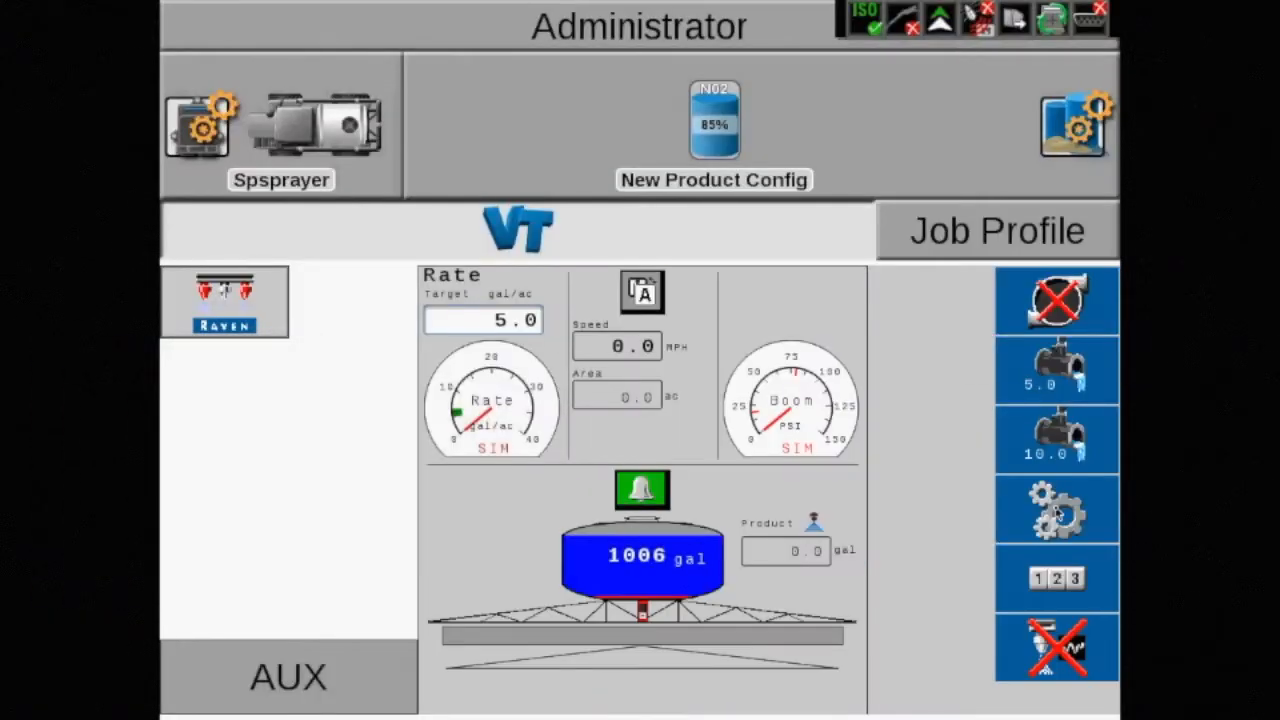
pyautogui.click(1056, 647)
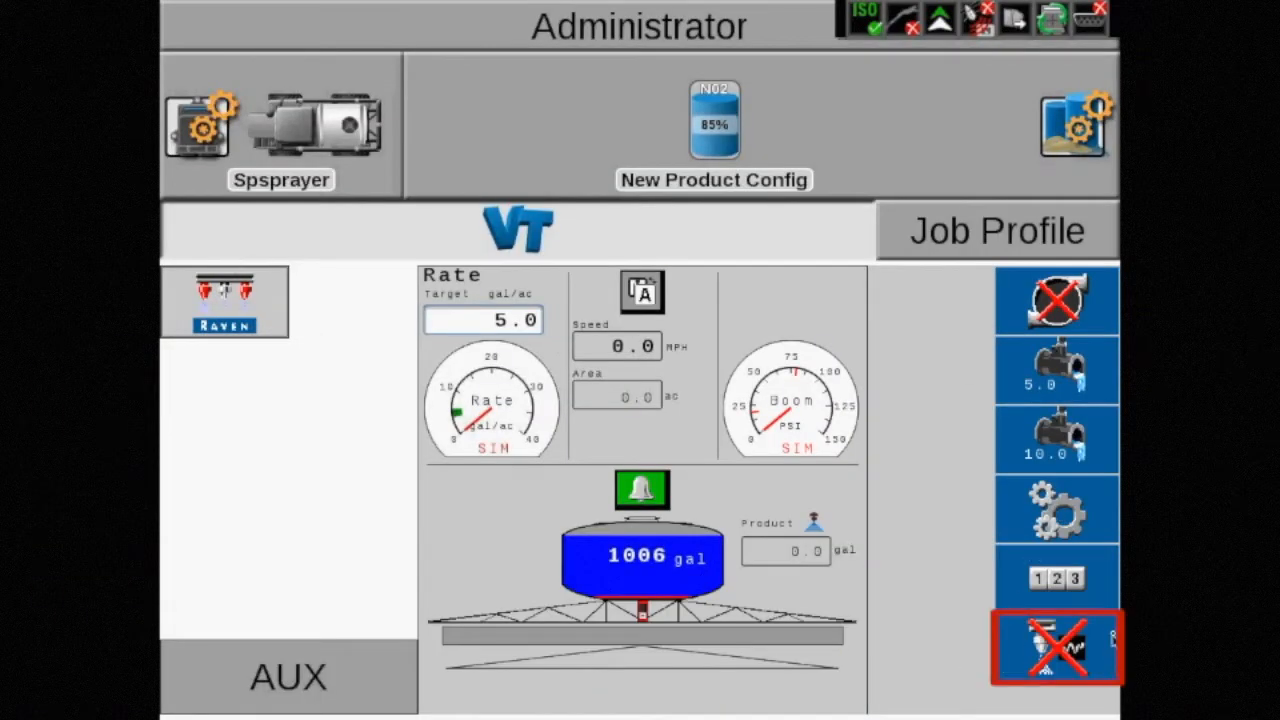
pyautogui.moveTo(1052, 692)
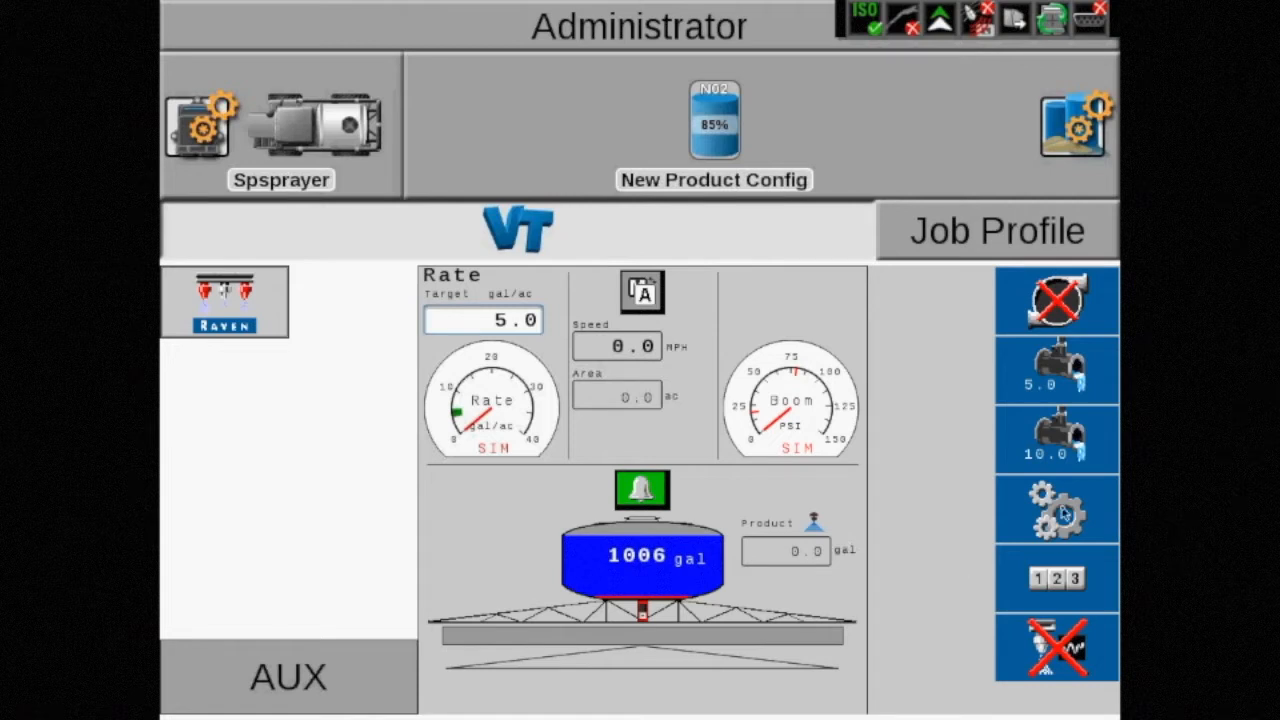
pyautogui.click(1056, 508)
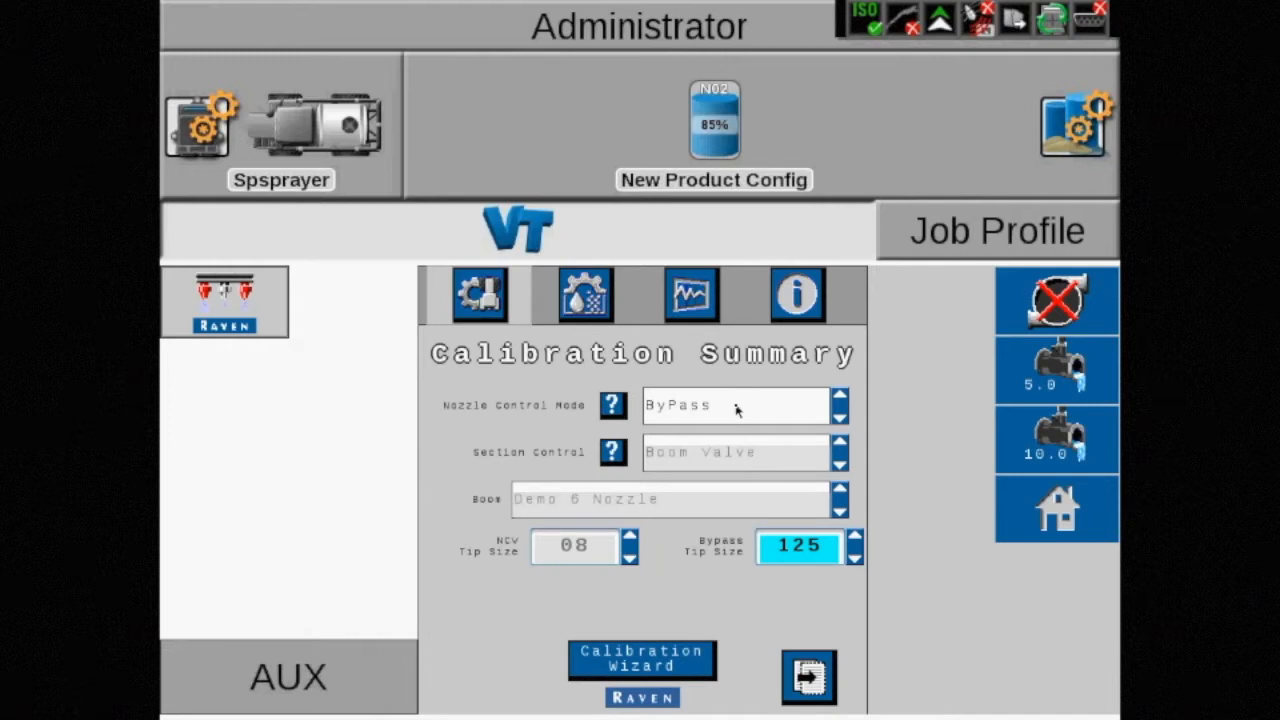
# Switch Nozzle Control Mode to Standard, leaving Section Control at 36 Virtual, and show NCV tip sizes.
pyautogui.click(735, 405)
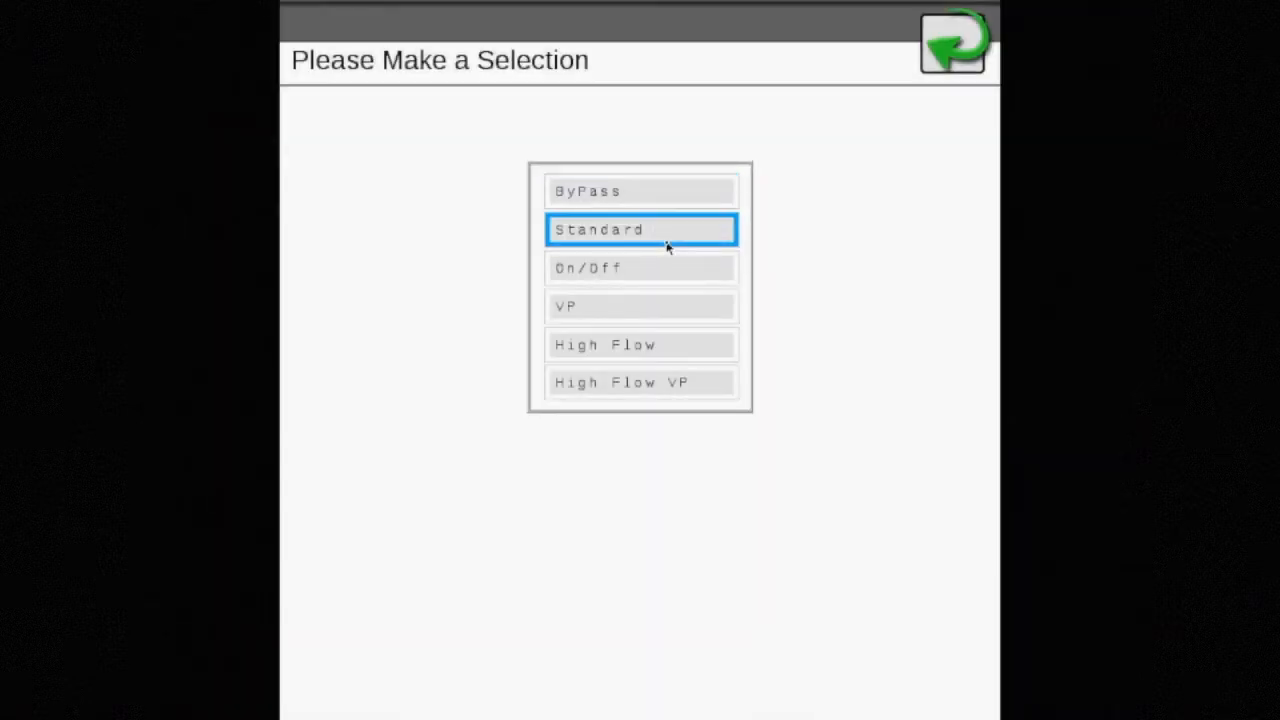
pyautogui.moveTo(965, 56)
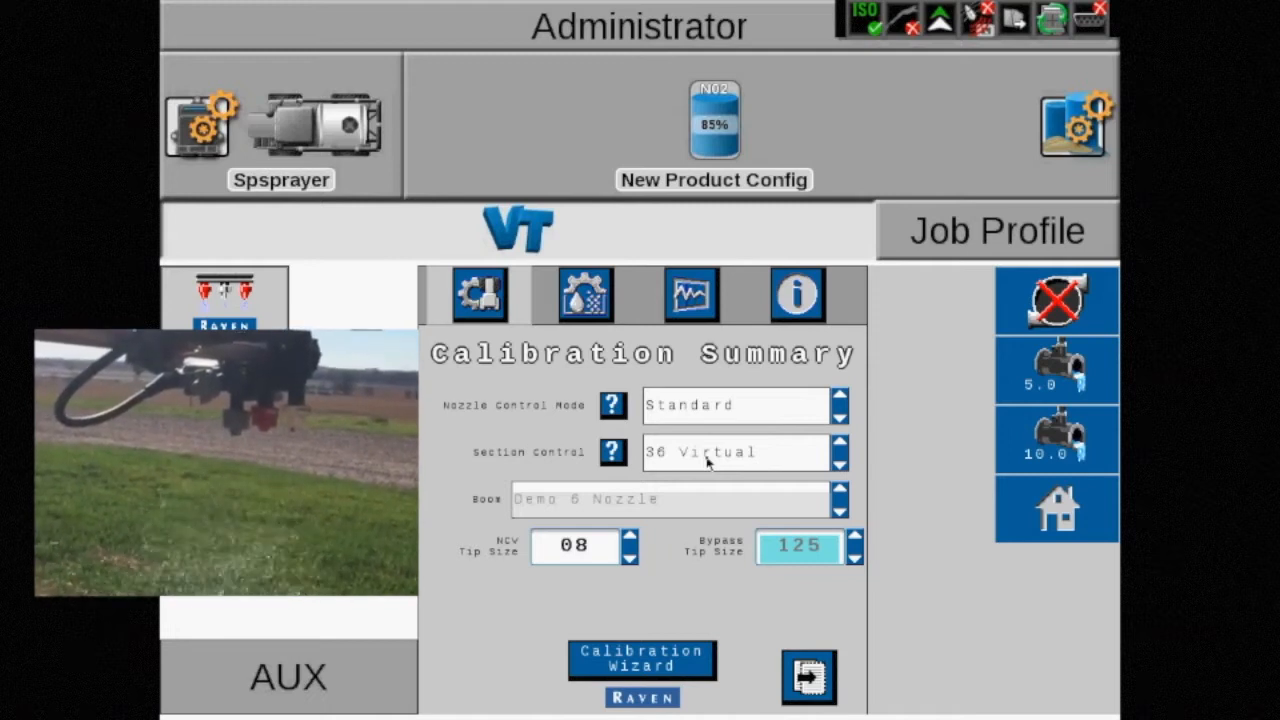
pyautogui.click(733, 452)
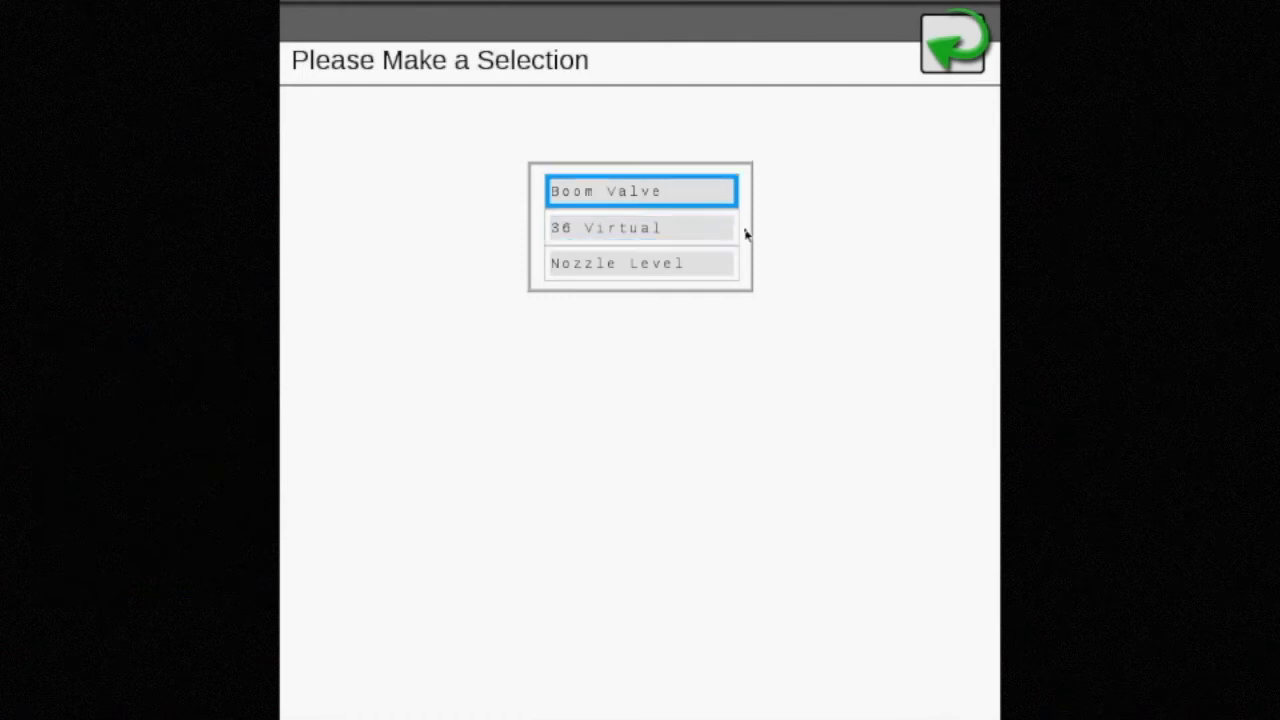
pyautogui.moveTo(730, 234)
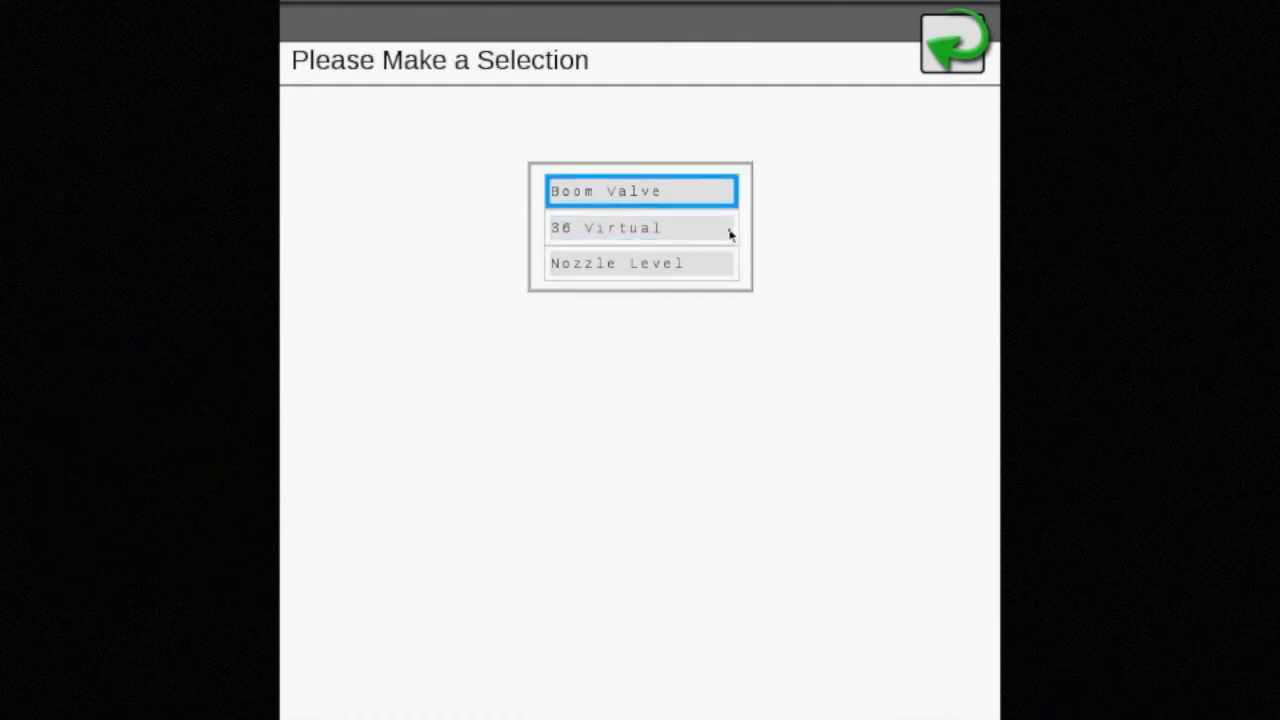
pyautogui.click(640, 228)
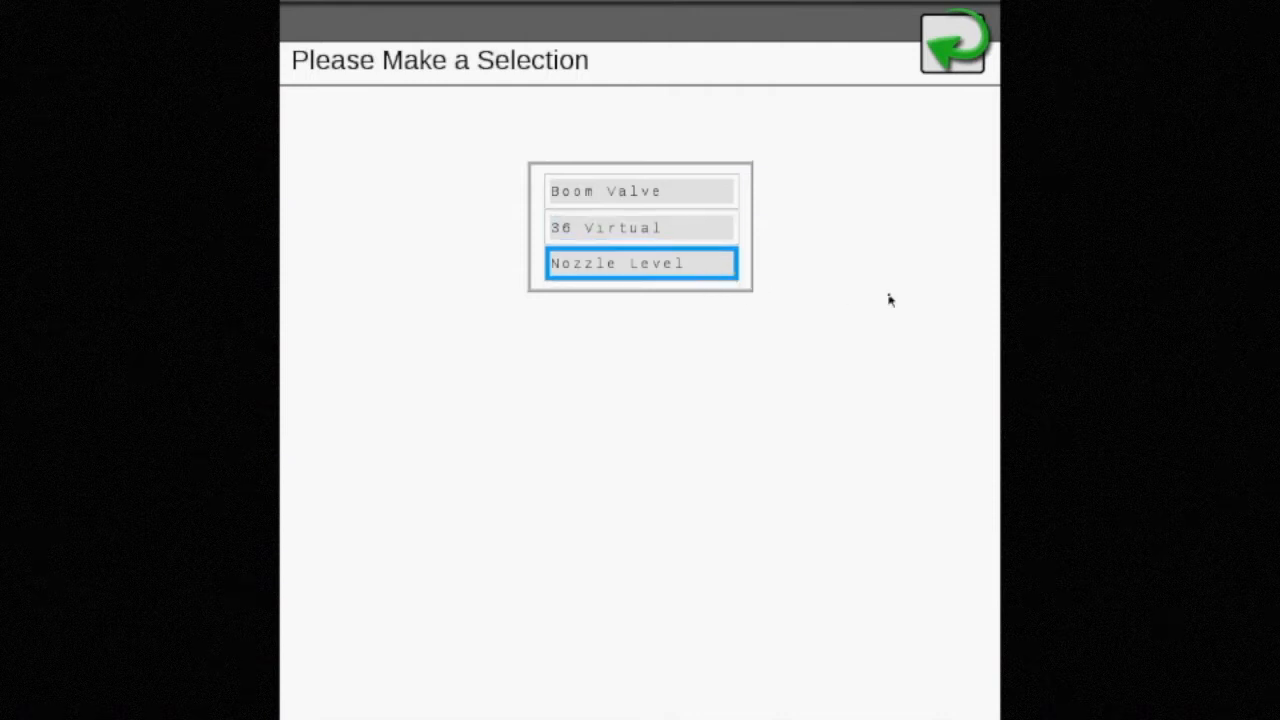
pyautogui.moveTo(714, 256)
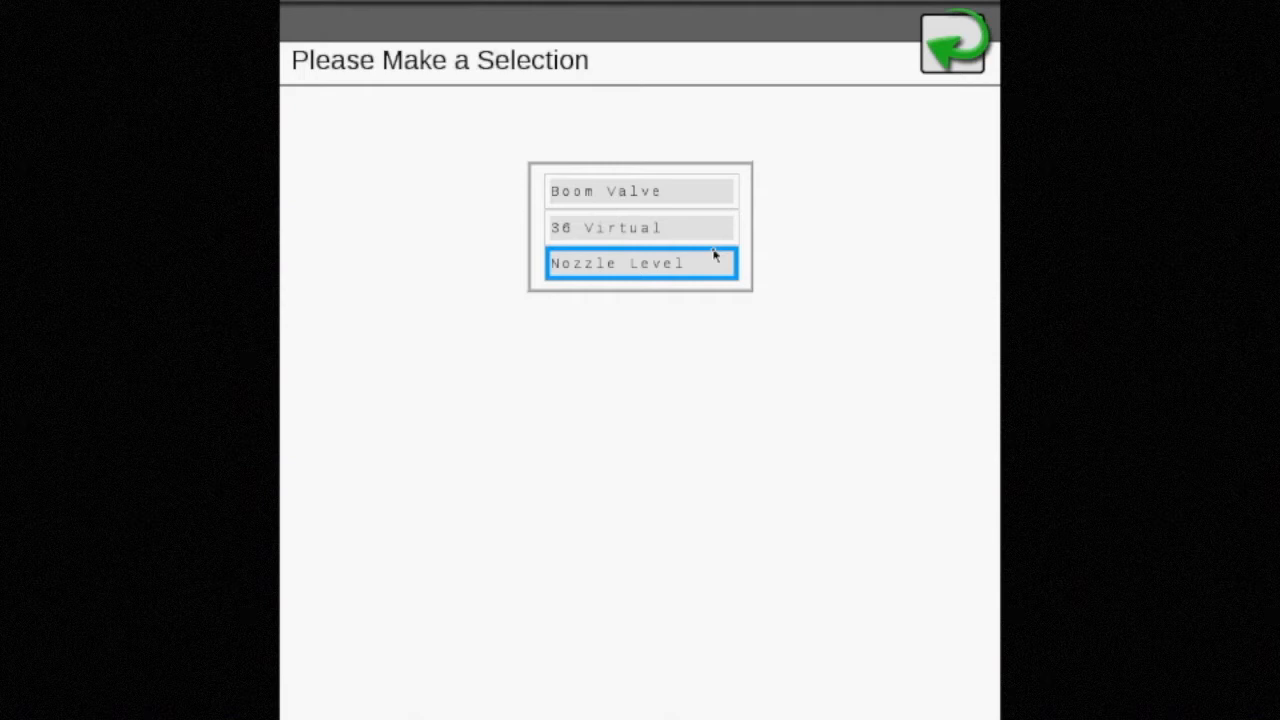
pyautogui.click(640, 262)
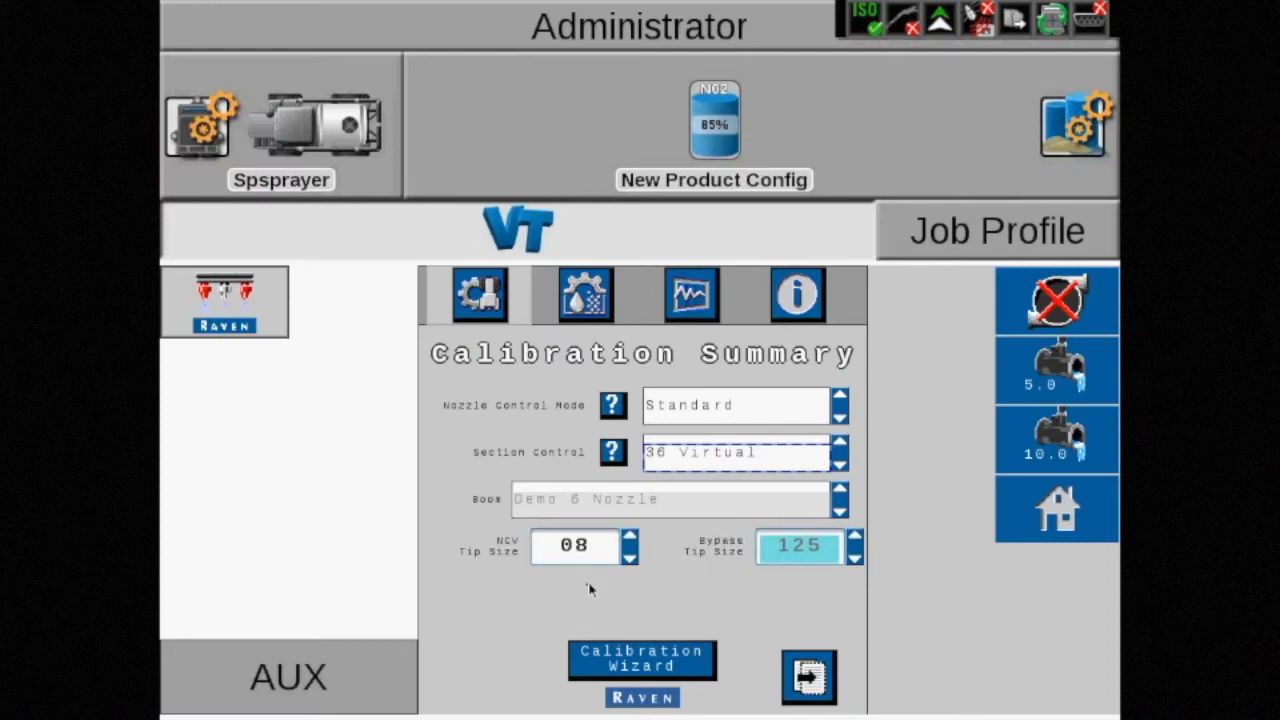
pyautogui.click(575, 546)
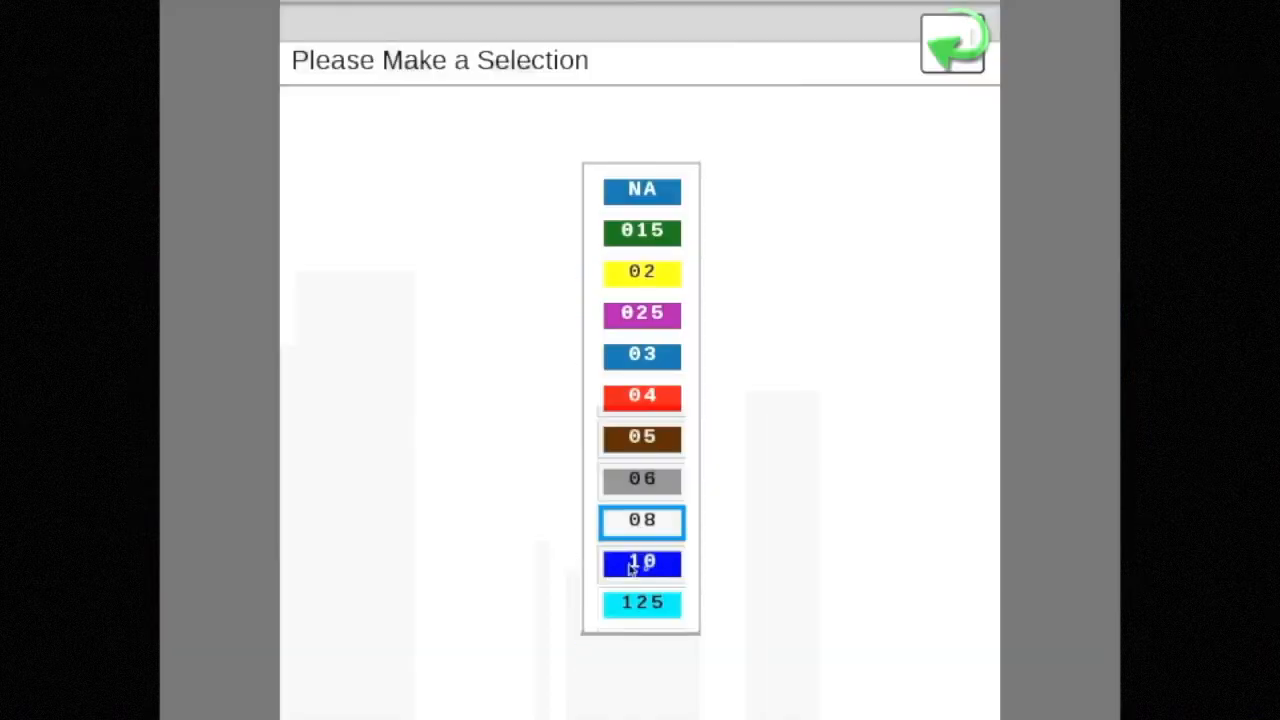
# Keep NCV tip size 08, view the 20 PSI run screen, and reopen Calibration Summary.
pyautogui.click(952, 43)
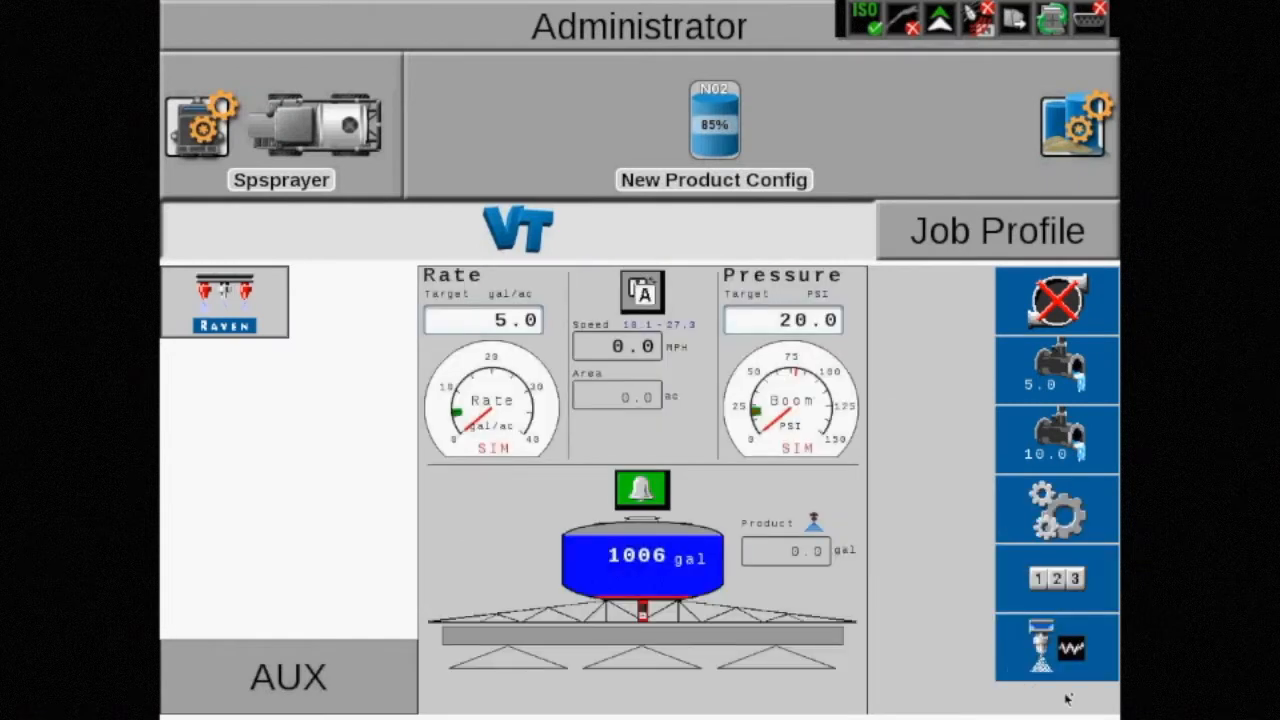
pyautogui.click(1056, 647)
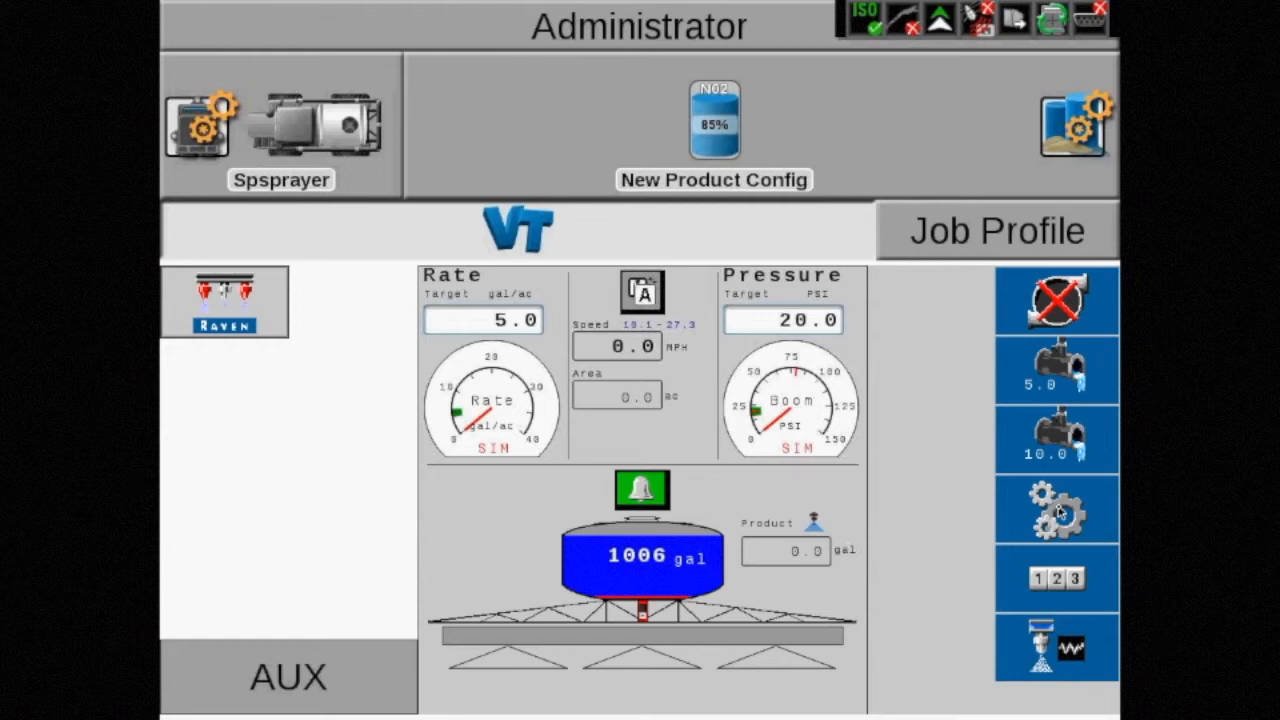
pyautogui.click(1056, 508)
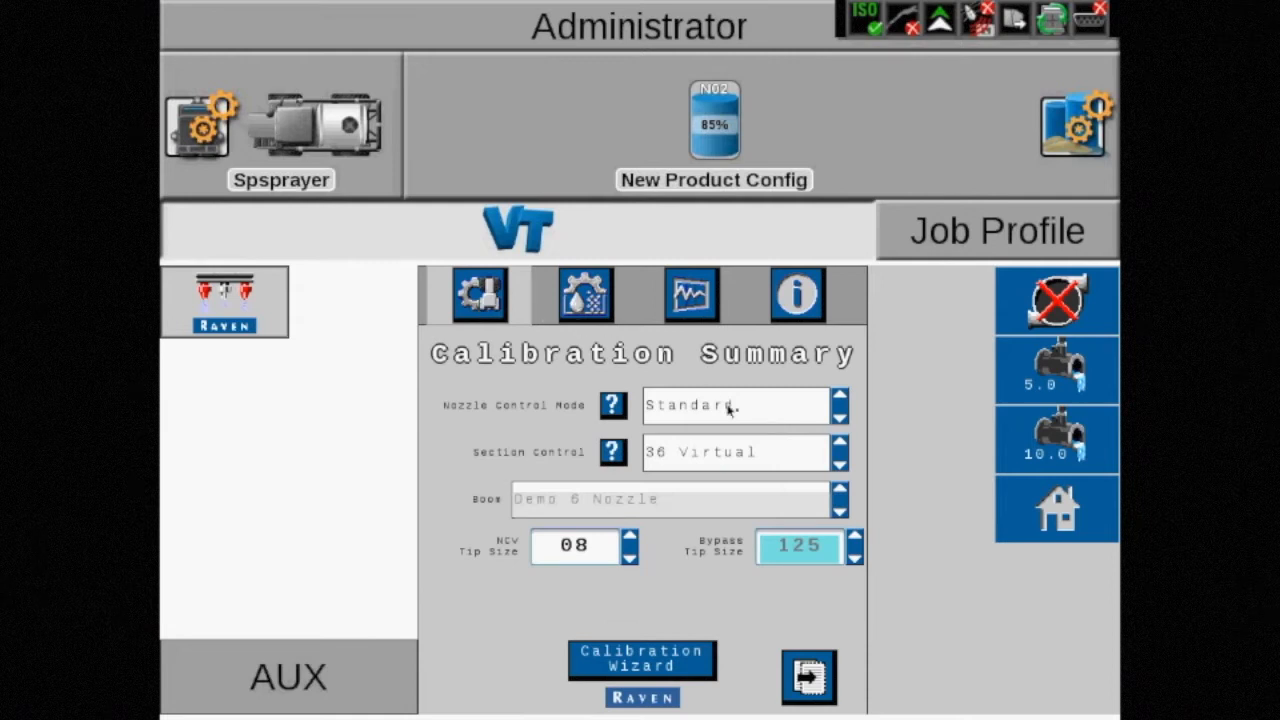
# Set Nozzle Control Mode to On/Off, keeping 36 Virtual sections and NCV tip 08.
pyautogui.click(735, 405)
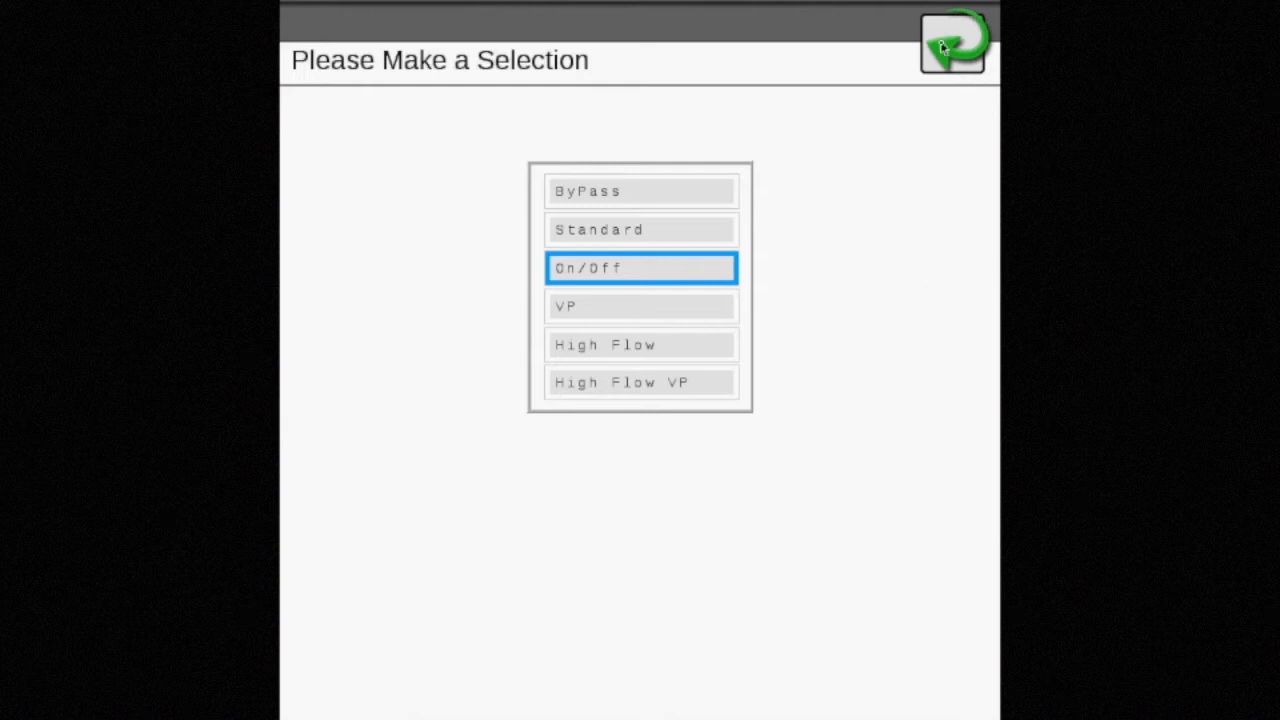
pyautogui.click(640, 267)
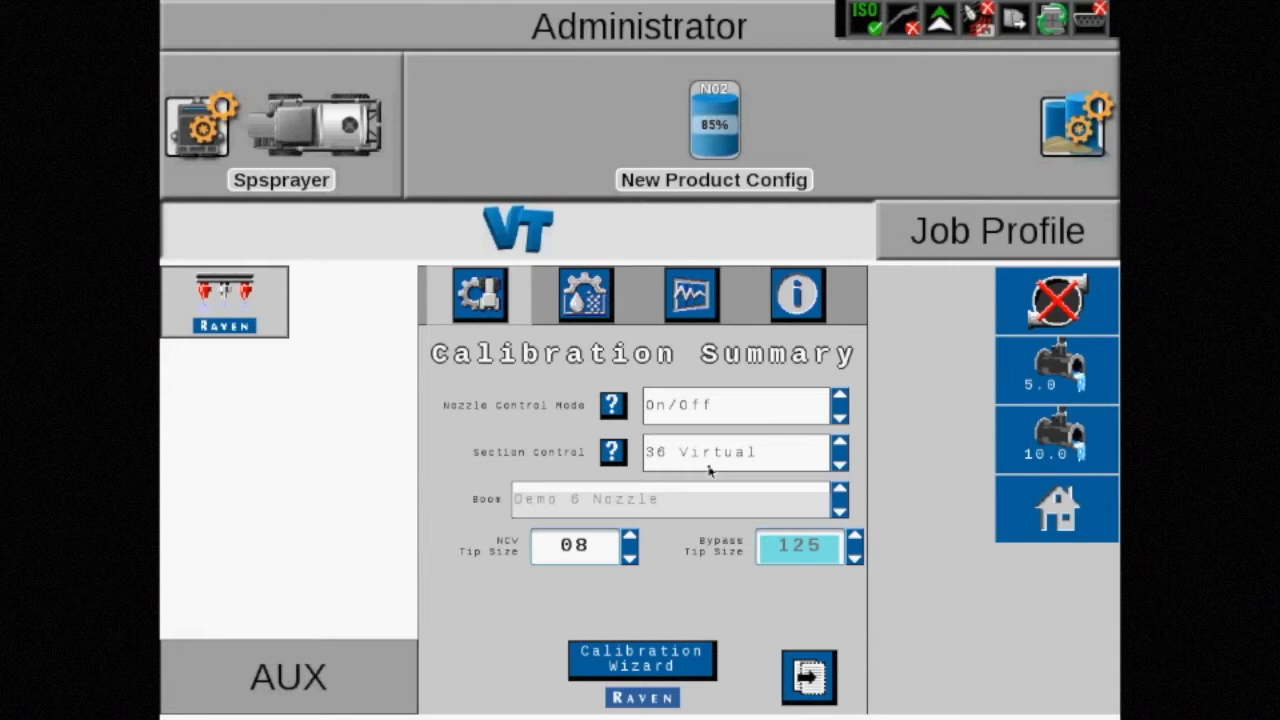
pyautogui.click(735, 451)
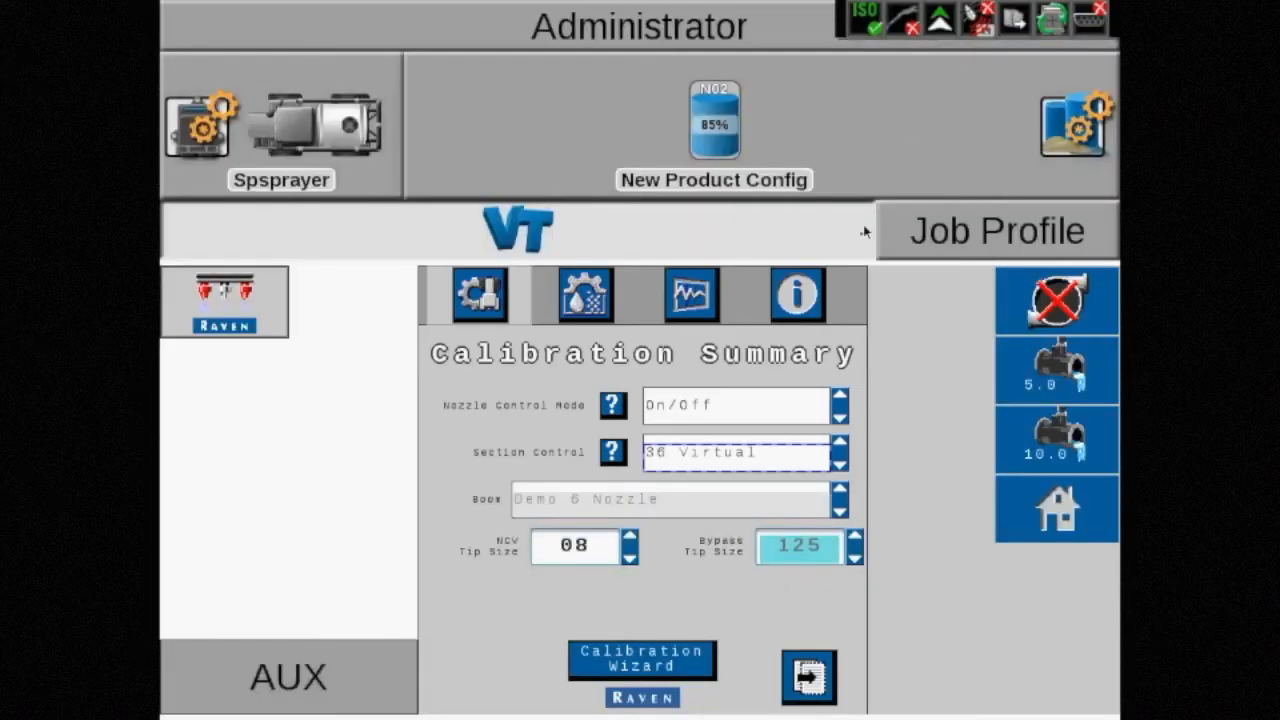
pyautogui.click(575, 546)
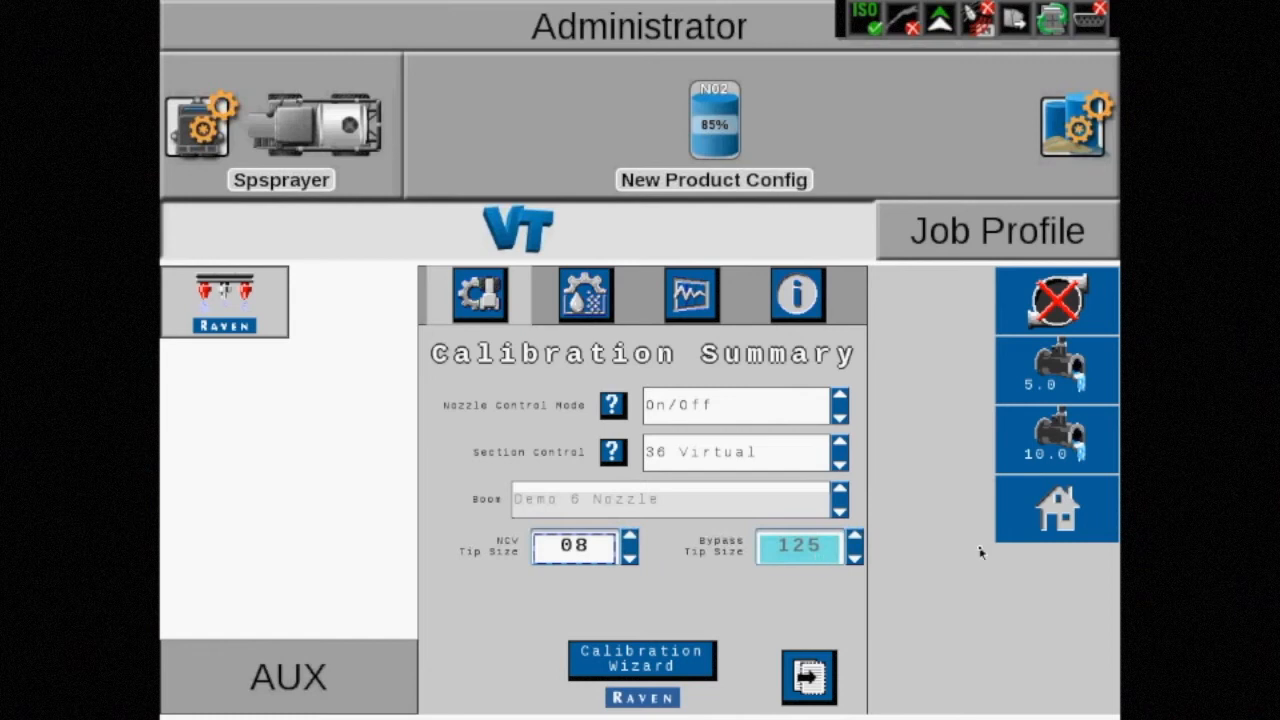
pyautogui.moveTo(1077, 515)
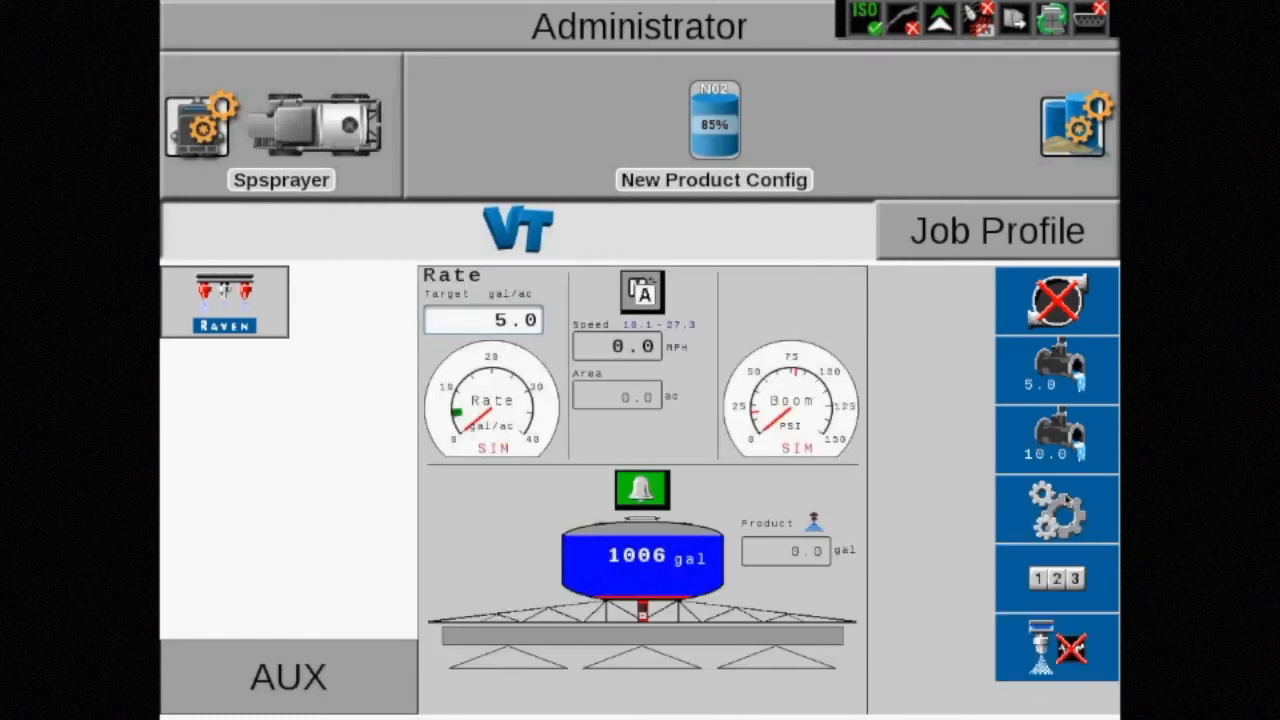
# Check the run screen, reopen the calibration settings and set Nozzle Control Mode to VP.
pyautogui.click(1056, 647)
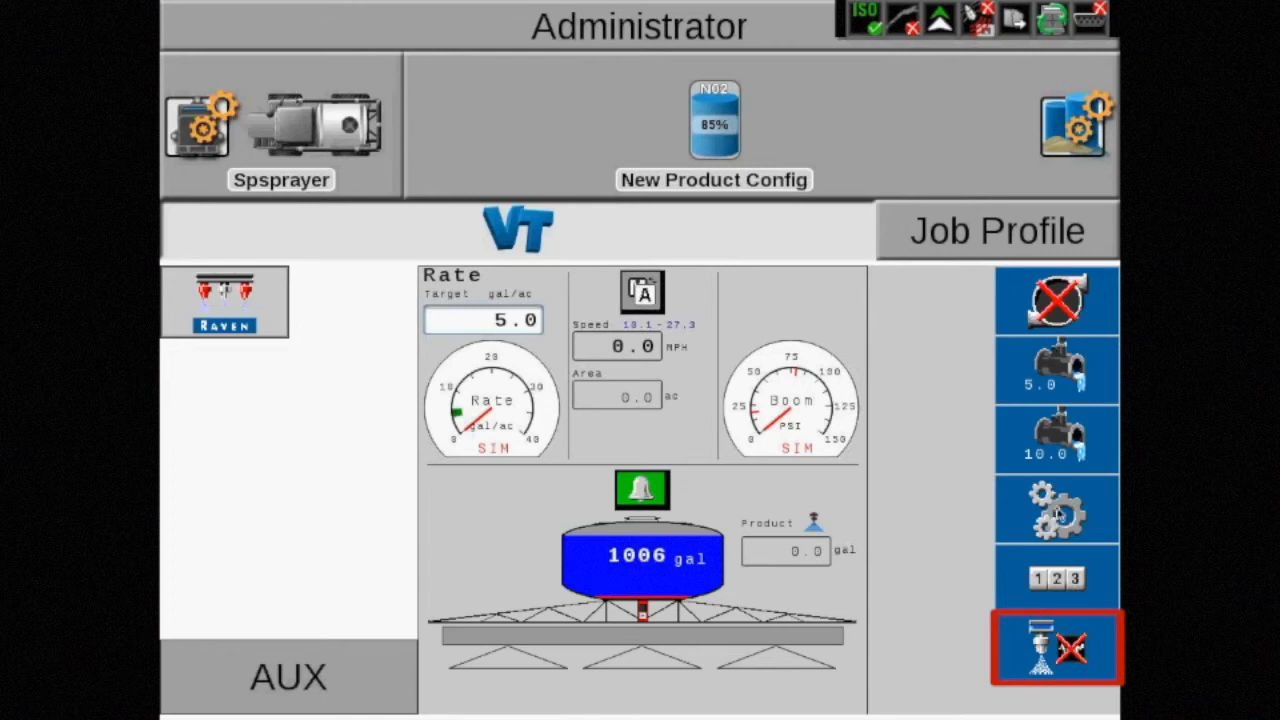
pyautogui.click(1055, 648)
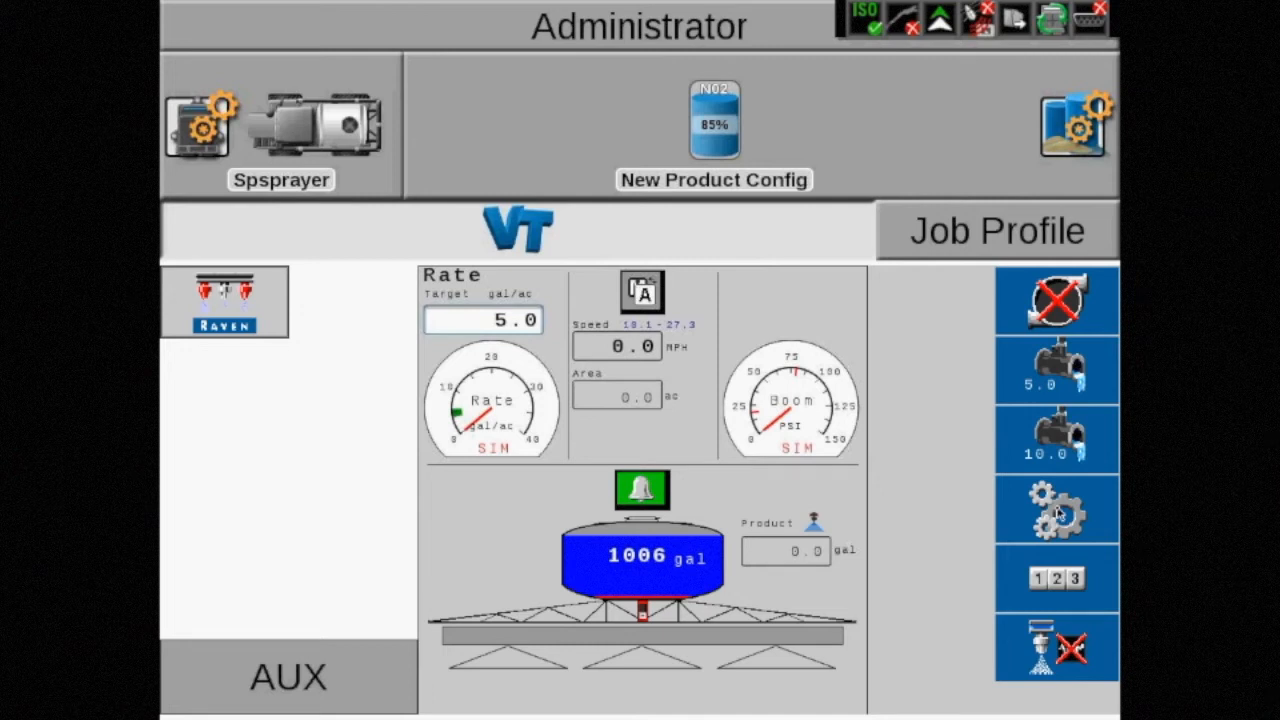
pyautogui.click(1056, 508)
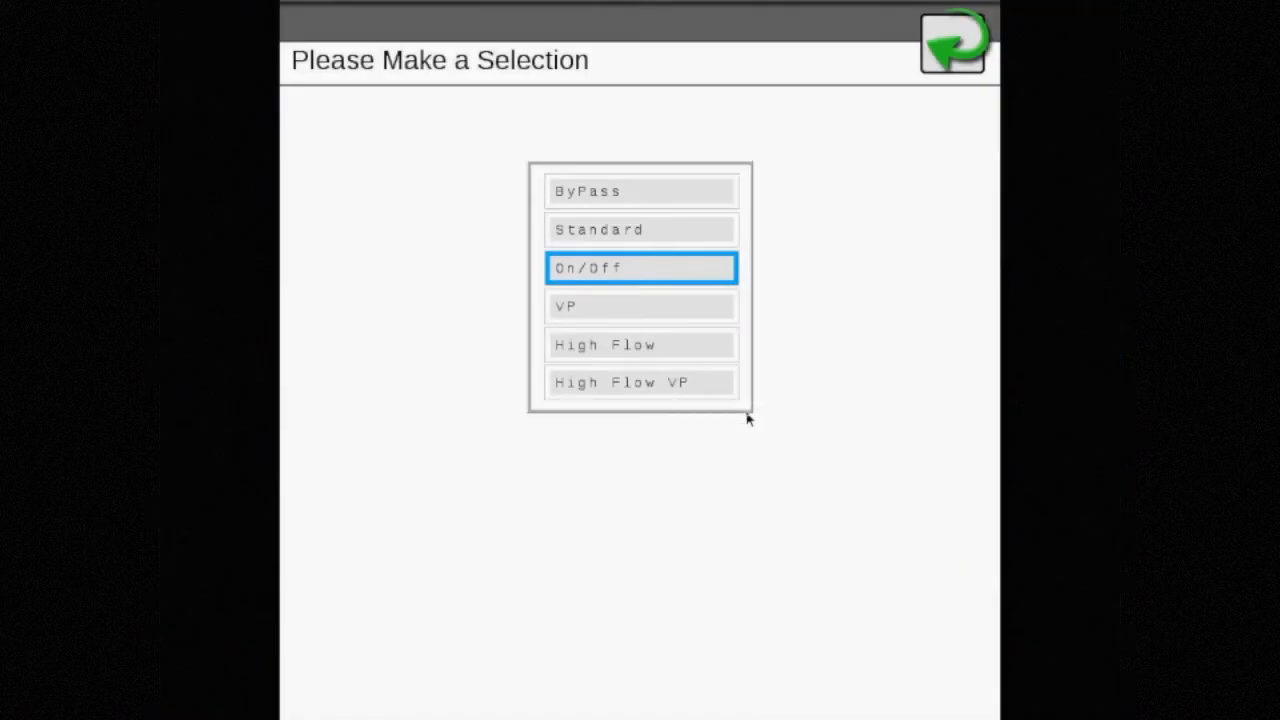
pyautogui.click(640, 306)
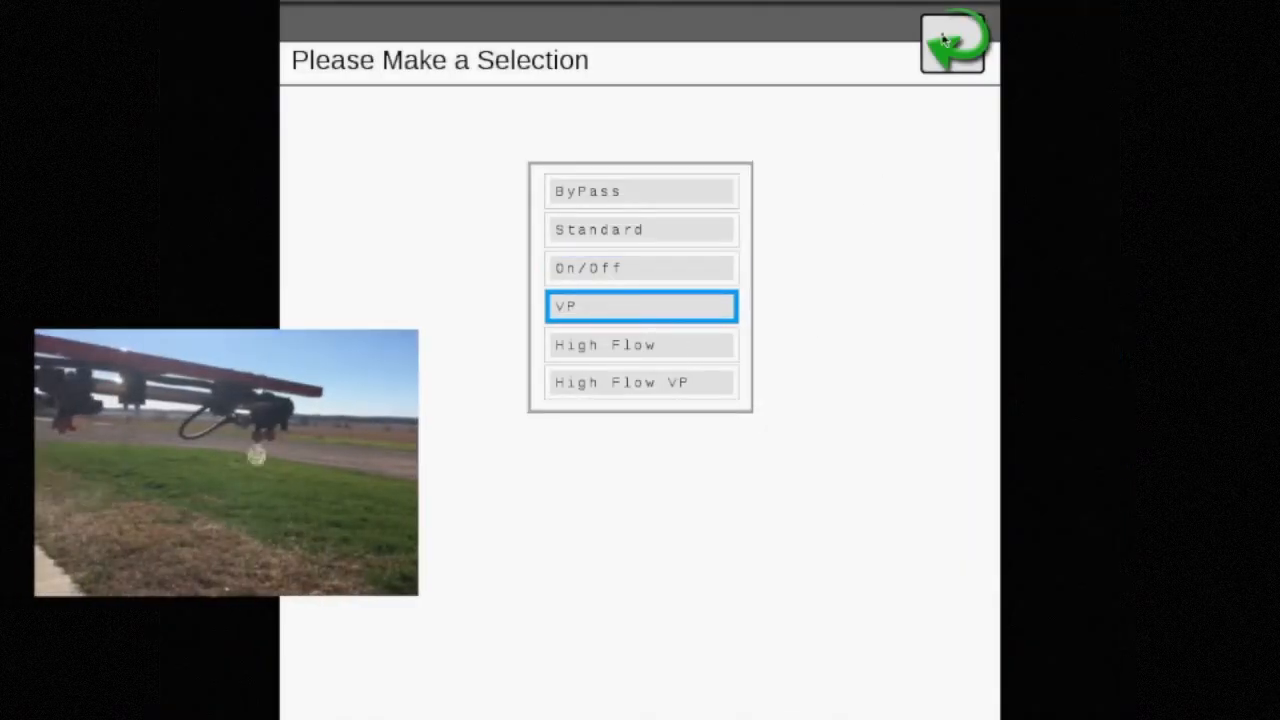
pyautogui.click(640, 306)
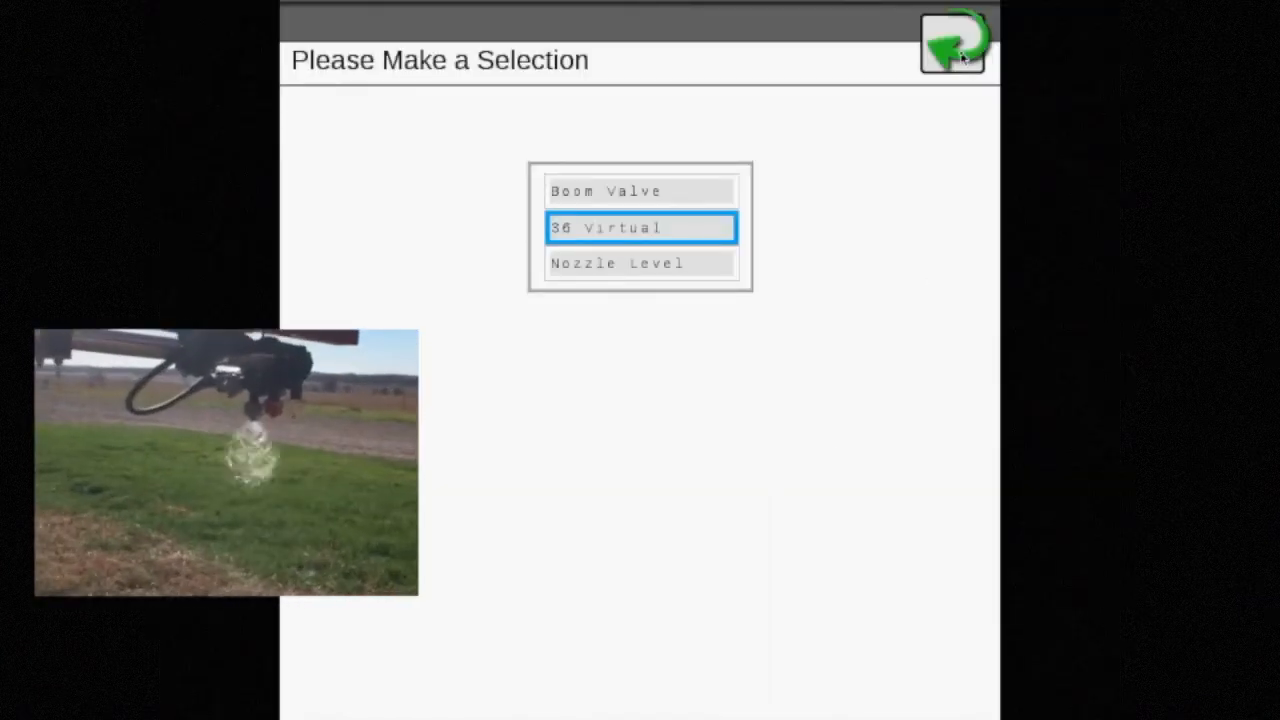
# Confirm 36 Virtual section control and NCV tip 08, then reopen Calibration Summary.
pyautogui.click(951, 43)
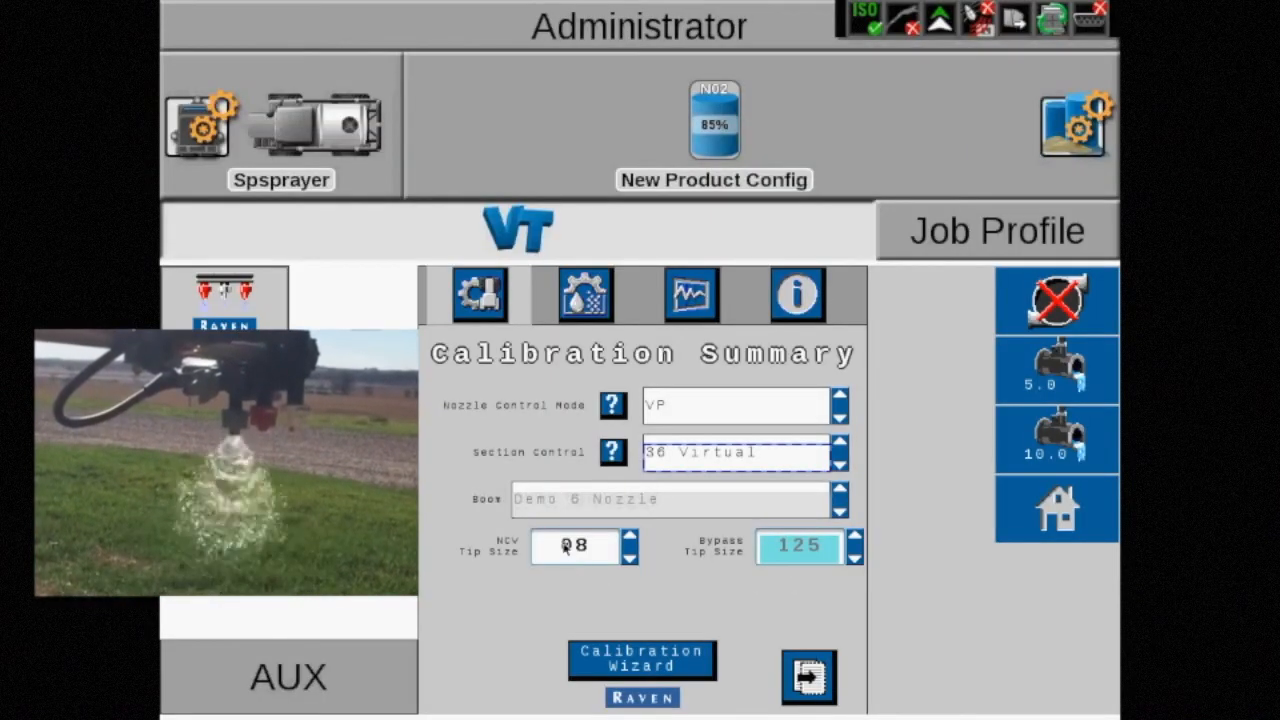
pyautogui.click(575, 547)
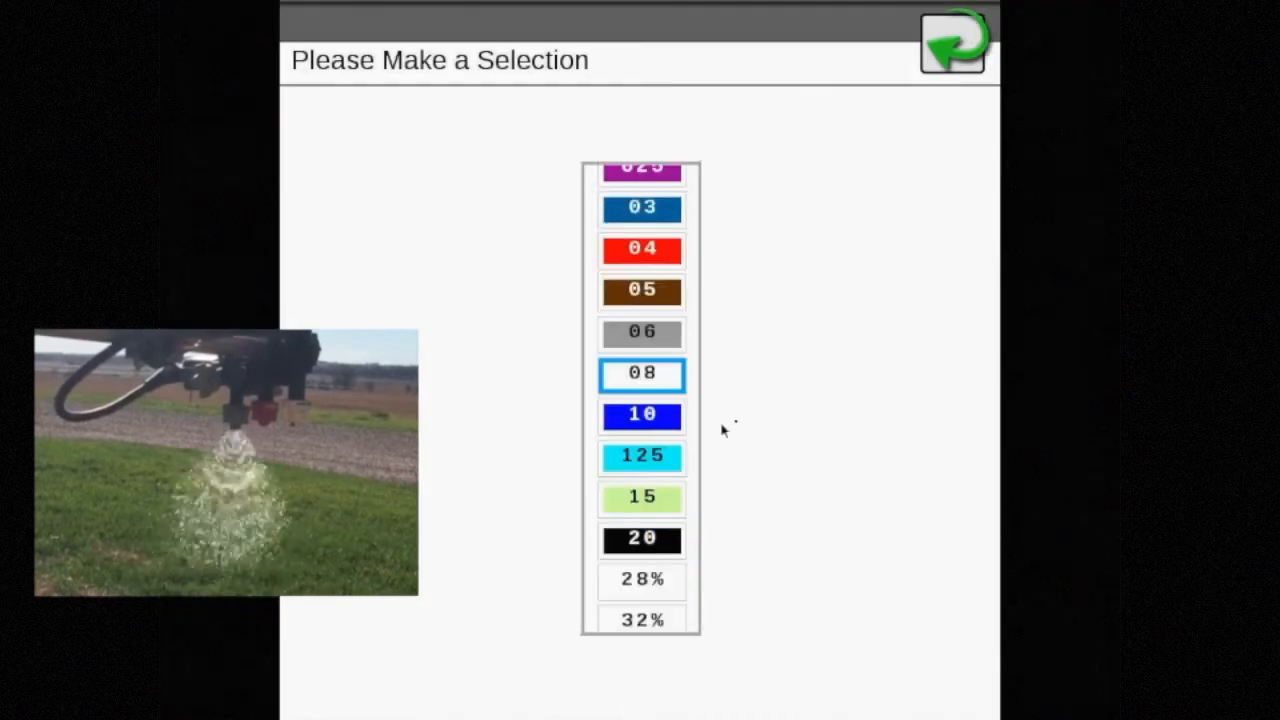
pyautogui.click(641, 373)
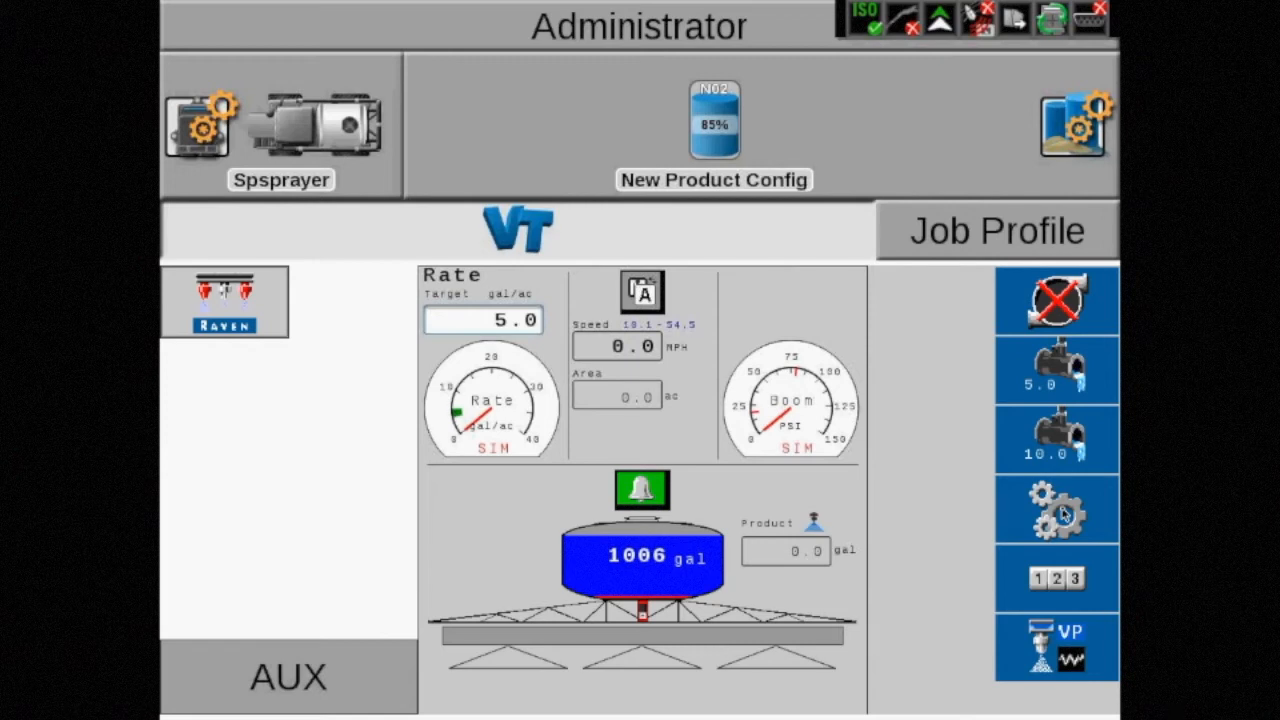
pyautogui.click(1057, 507)
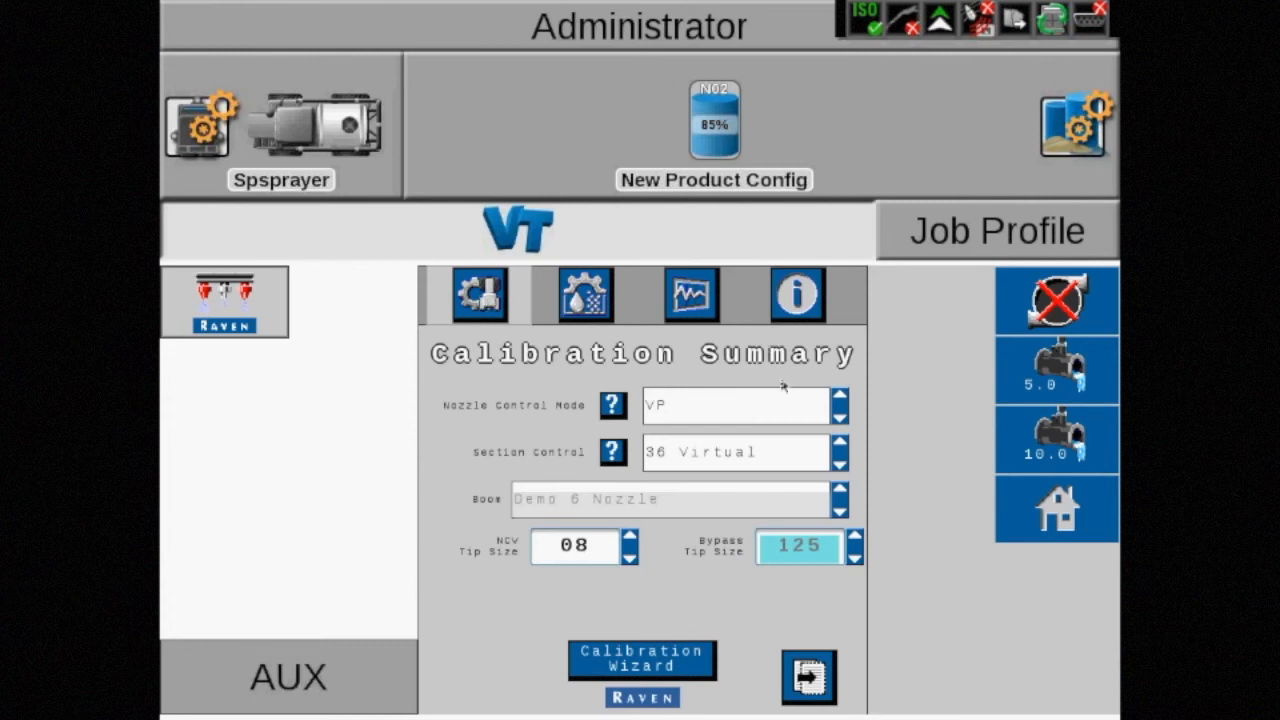
# Set Nozzle Control Mode to High Flow and bypass tip size to 125.
pyautogui.click(735, 405)
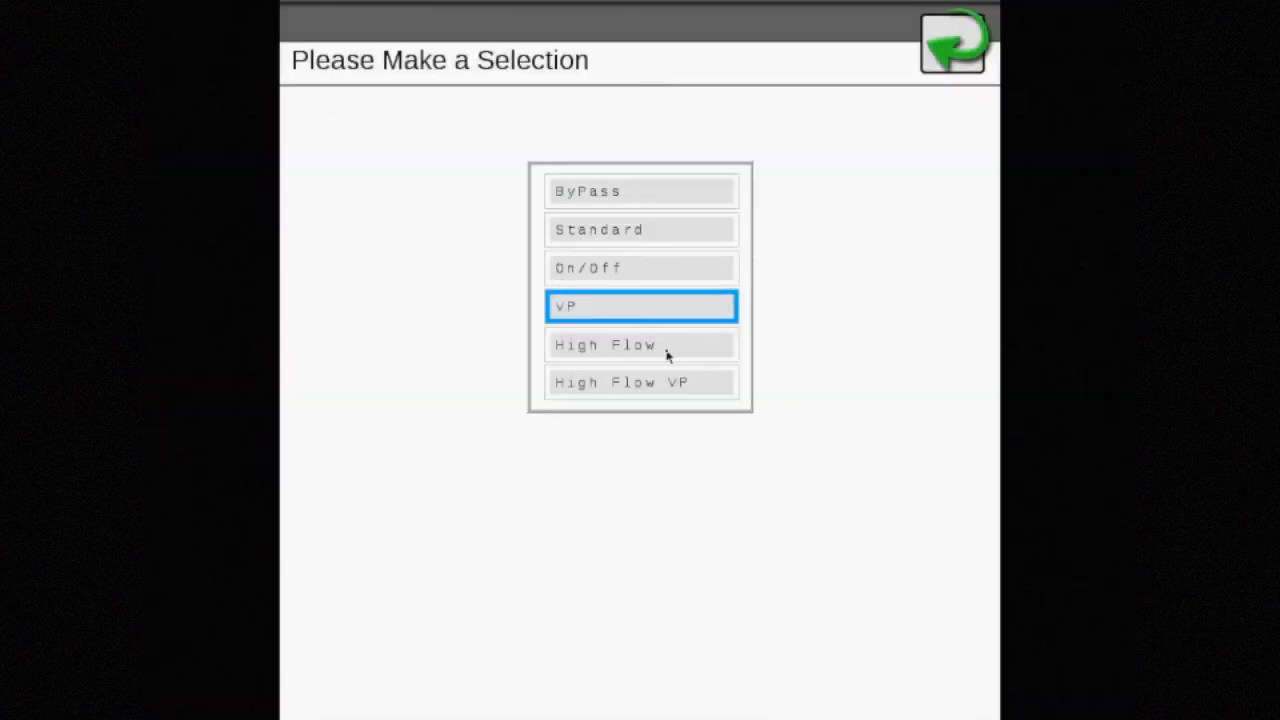
pyautogui.click(640, 344)
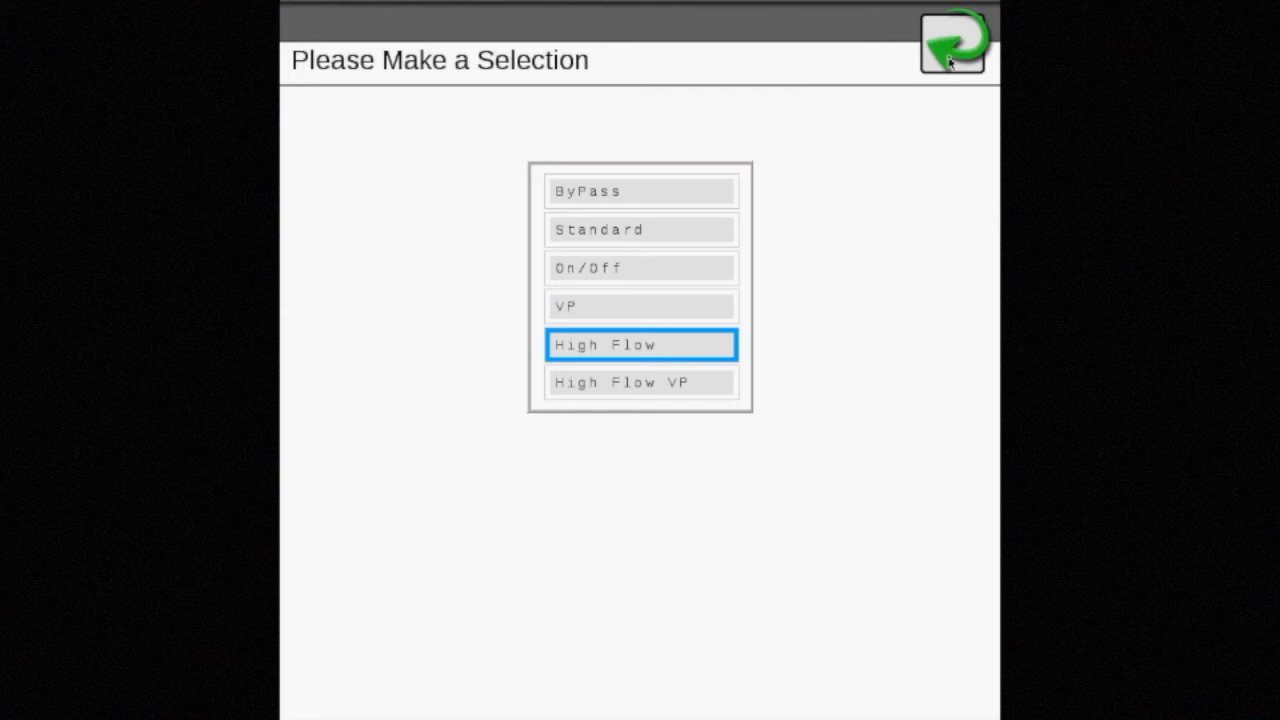
pyautogui.click(640, 344)
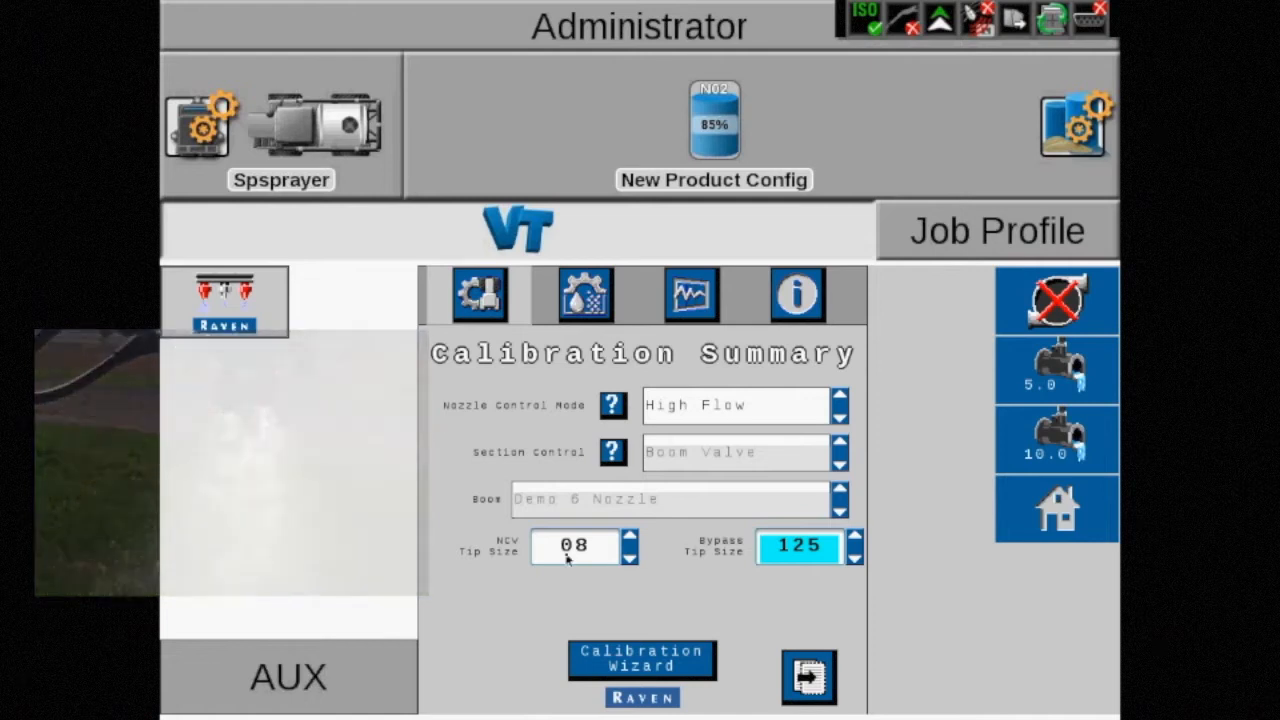
pyautogui.click(573, 546)
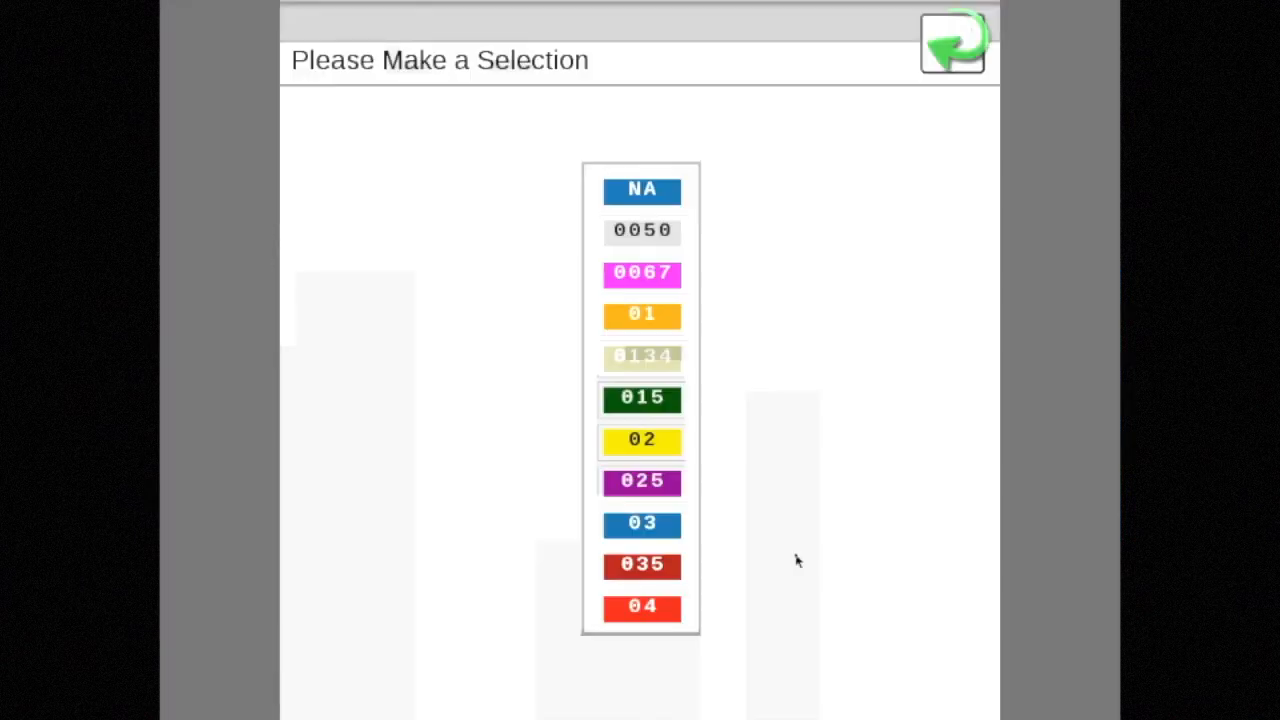
pyautogui.scroll(-3)
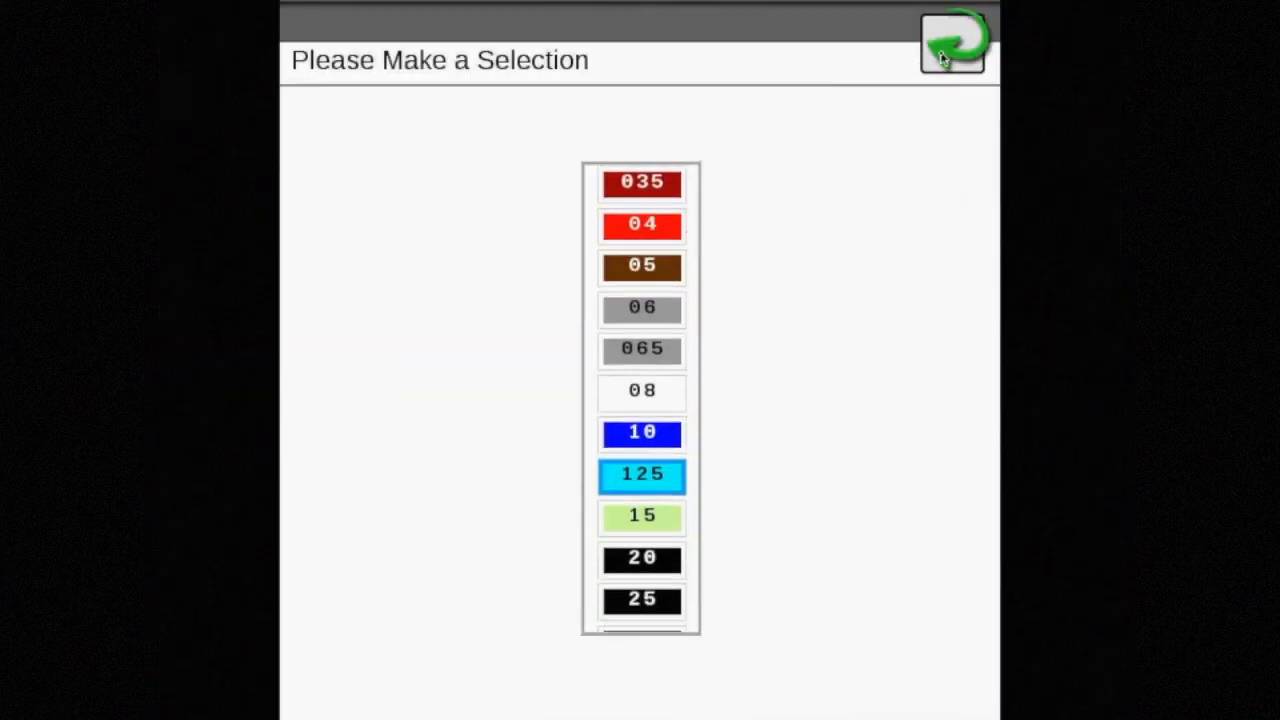
pyautogui.click(641, 475)
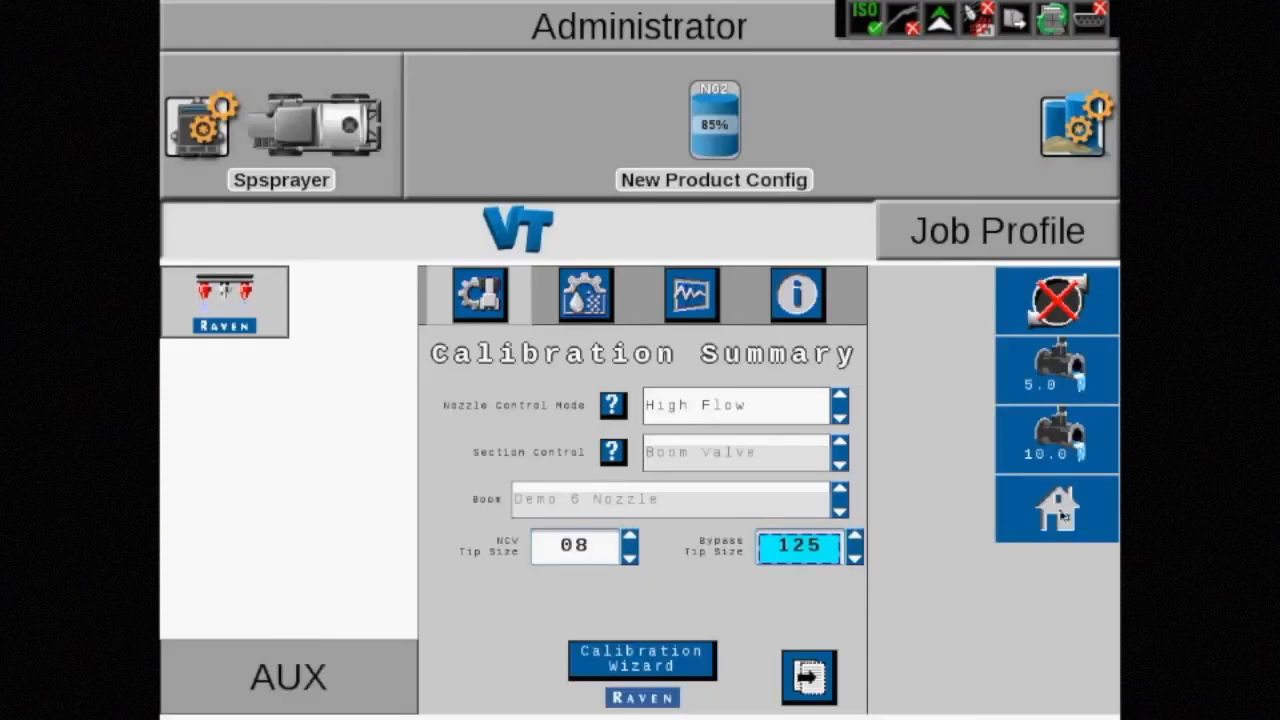
# From the run screen, reopen settings and set Nozzle Control Mode to High Flow VP.
pyautogui.click(1057, 647)
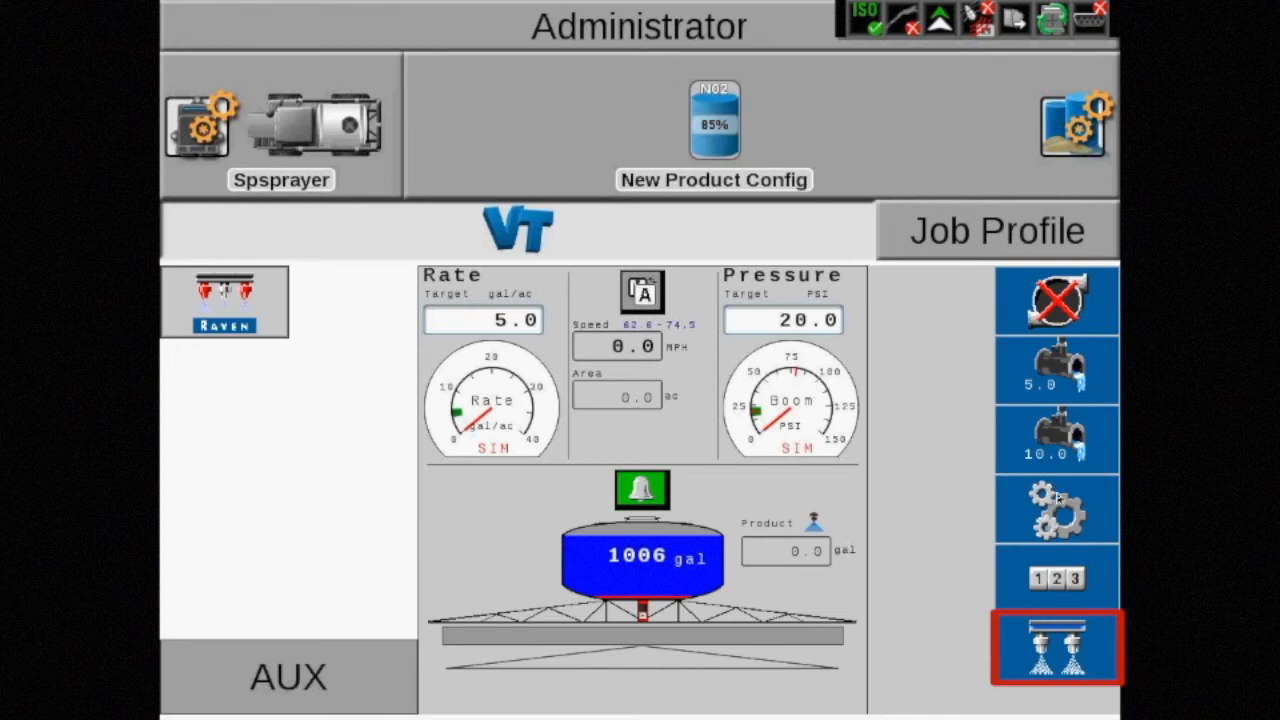
pyautogui.click(1056, 508)
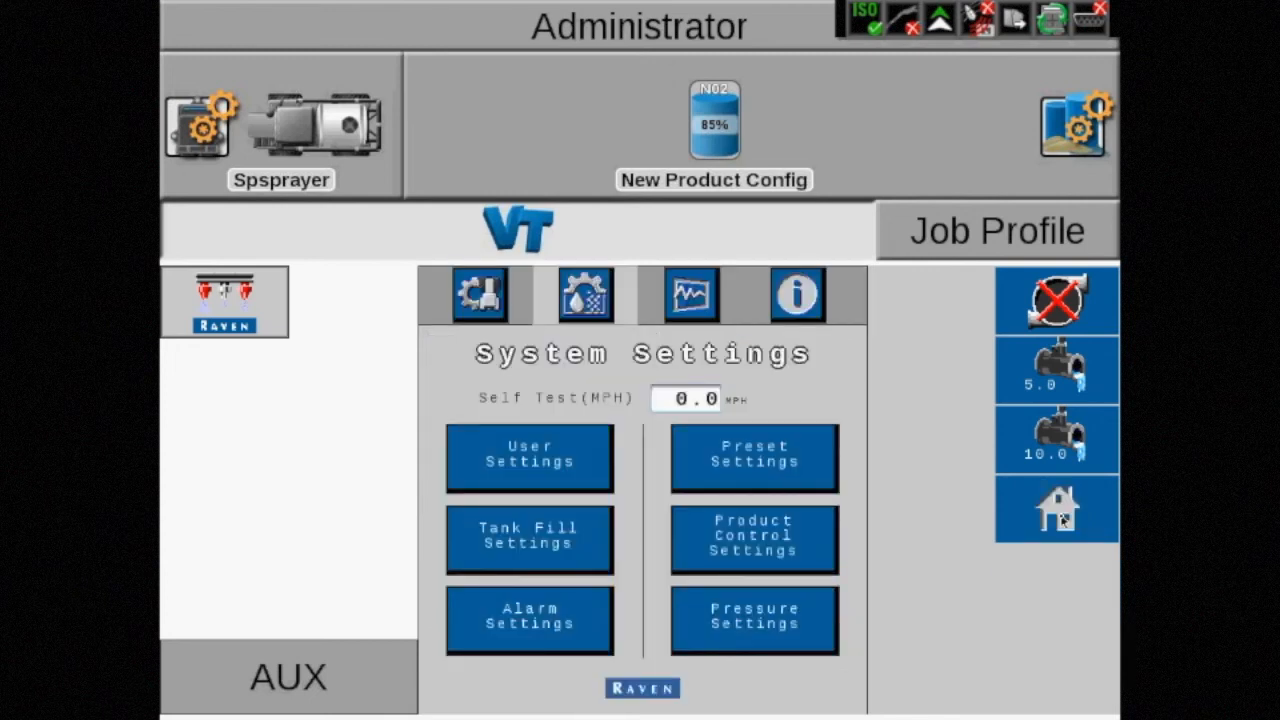
pyautogui.moveTo(990, 520)
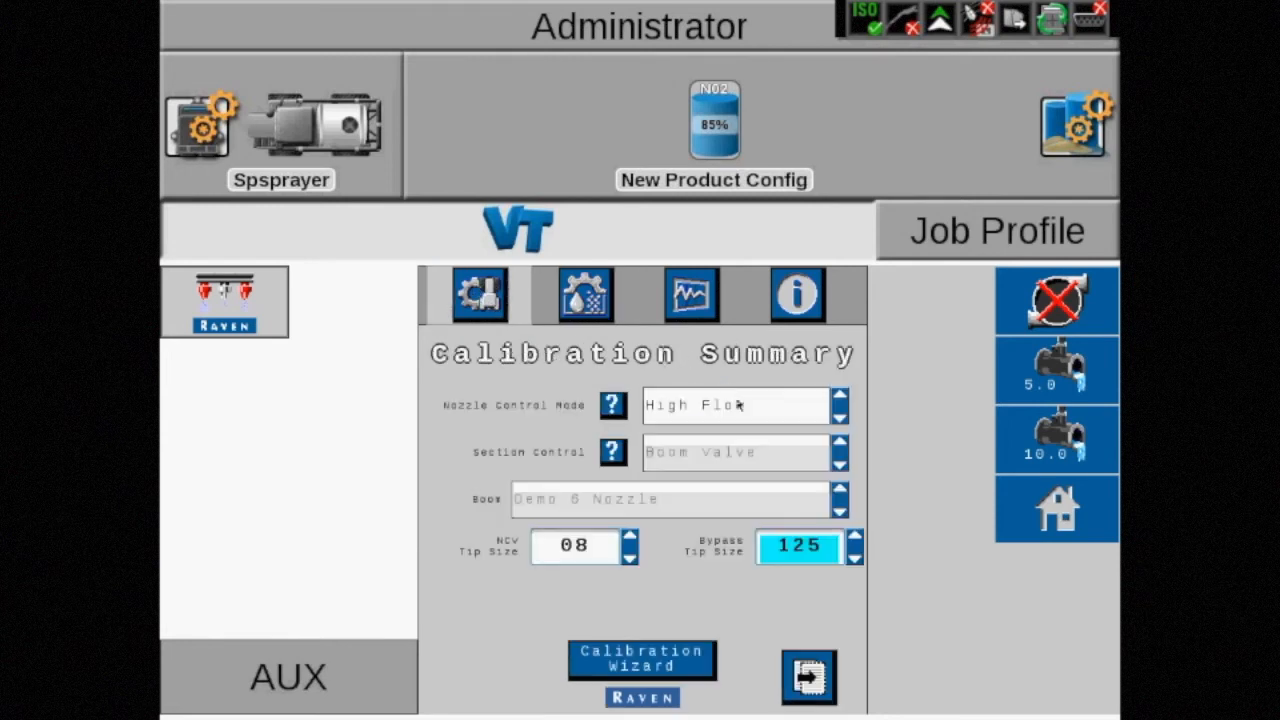
pyautogui.click(735, 405)
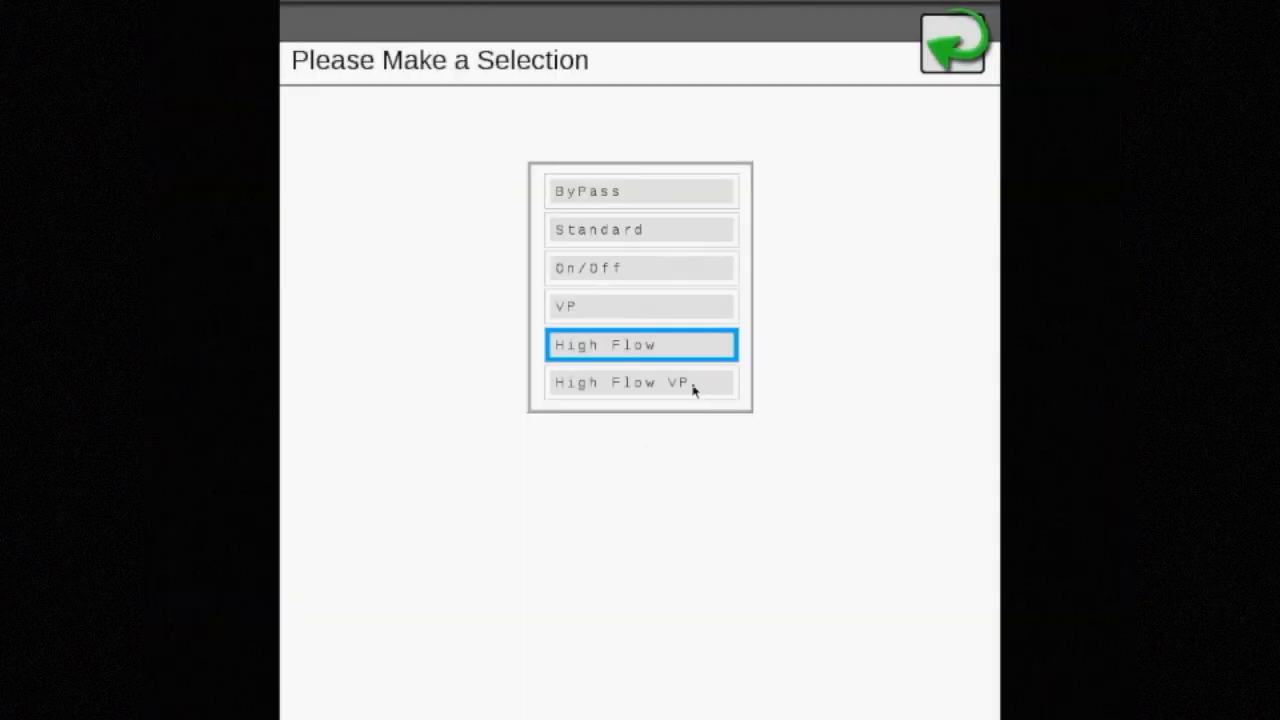
pyautogui.click(640, 382)
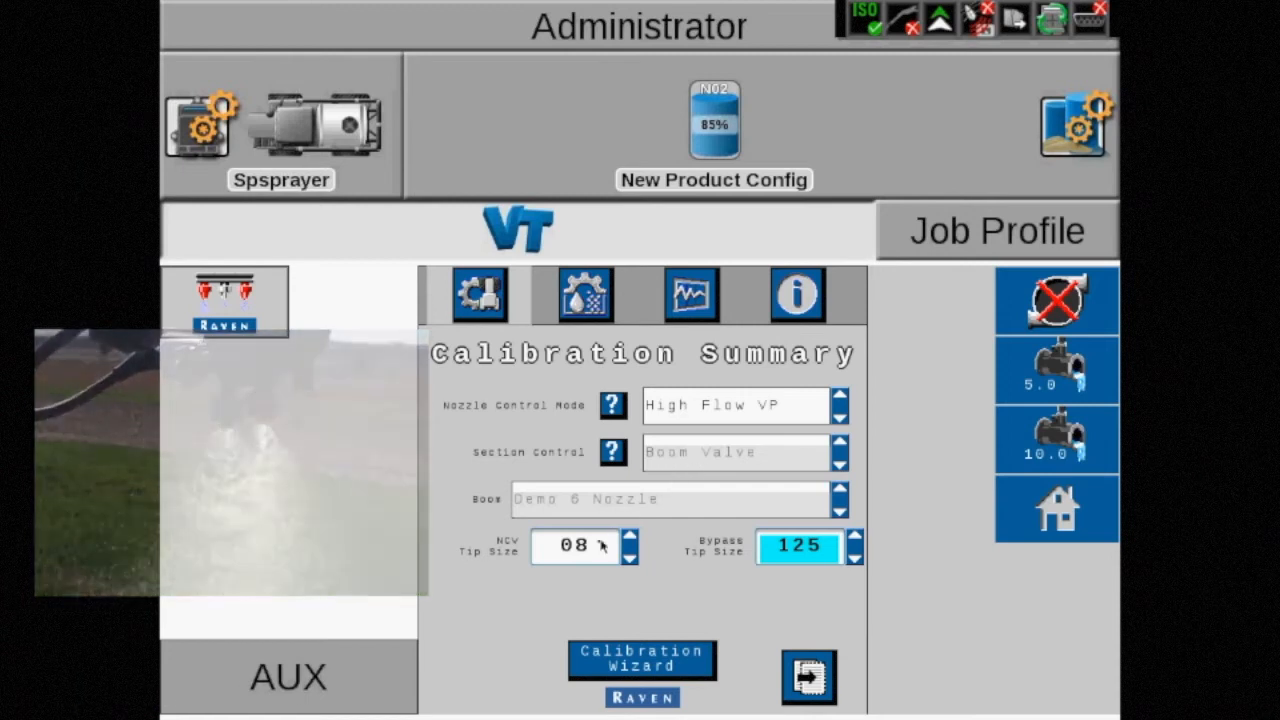
# Confirm NCV tip size 08 and bypass tip size 125.
pyautogui.click(573, 546)
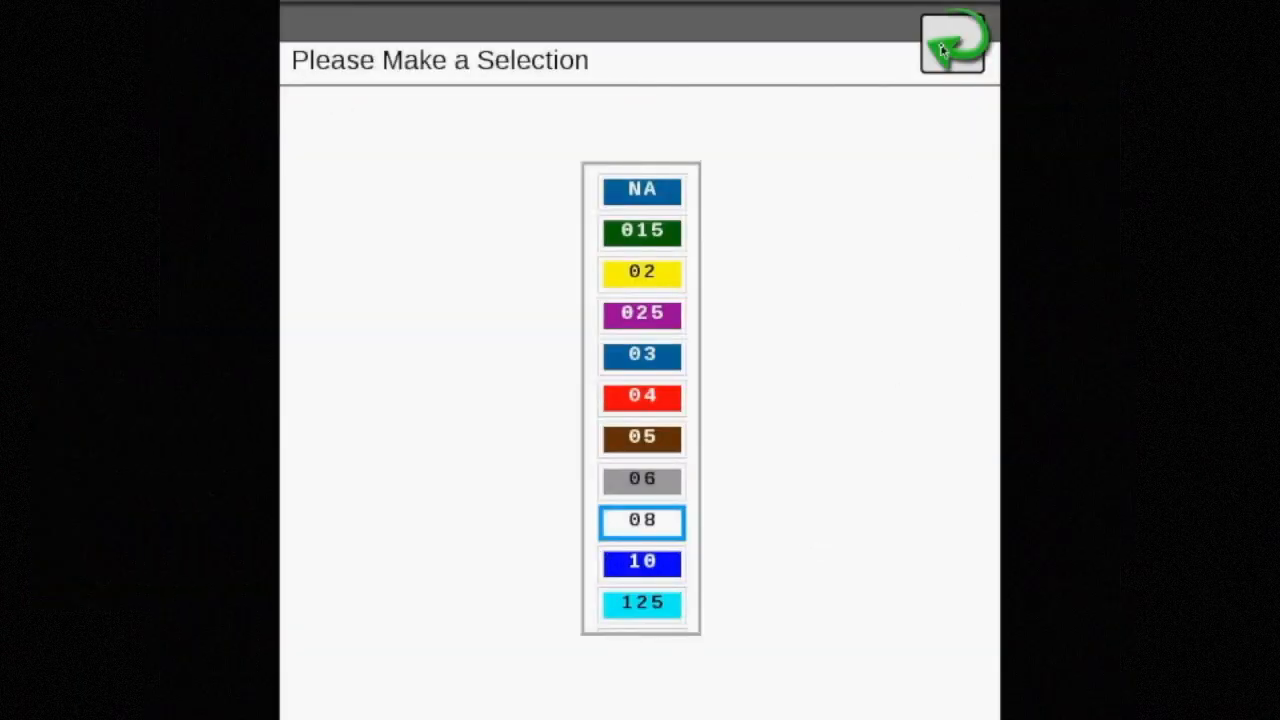
pyautogui.click(641, 603)
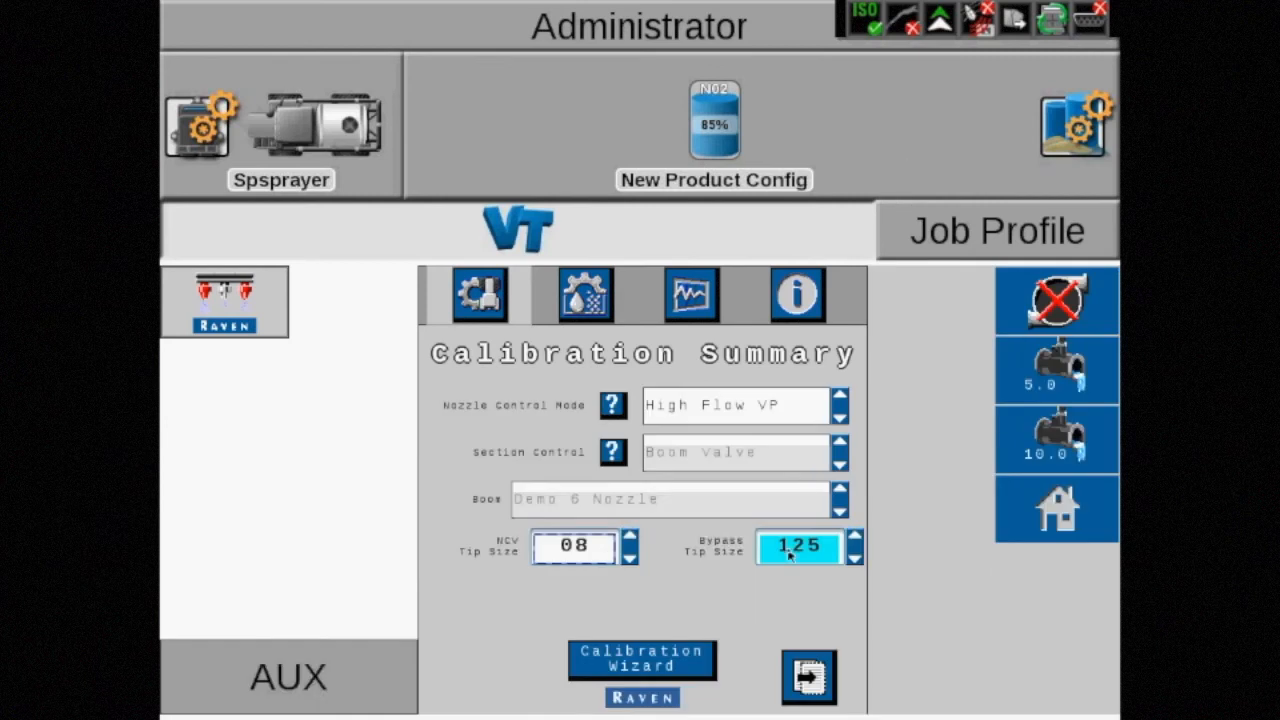
pyautogui.click(797, 546)
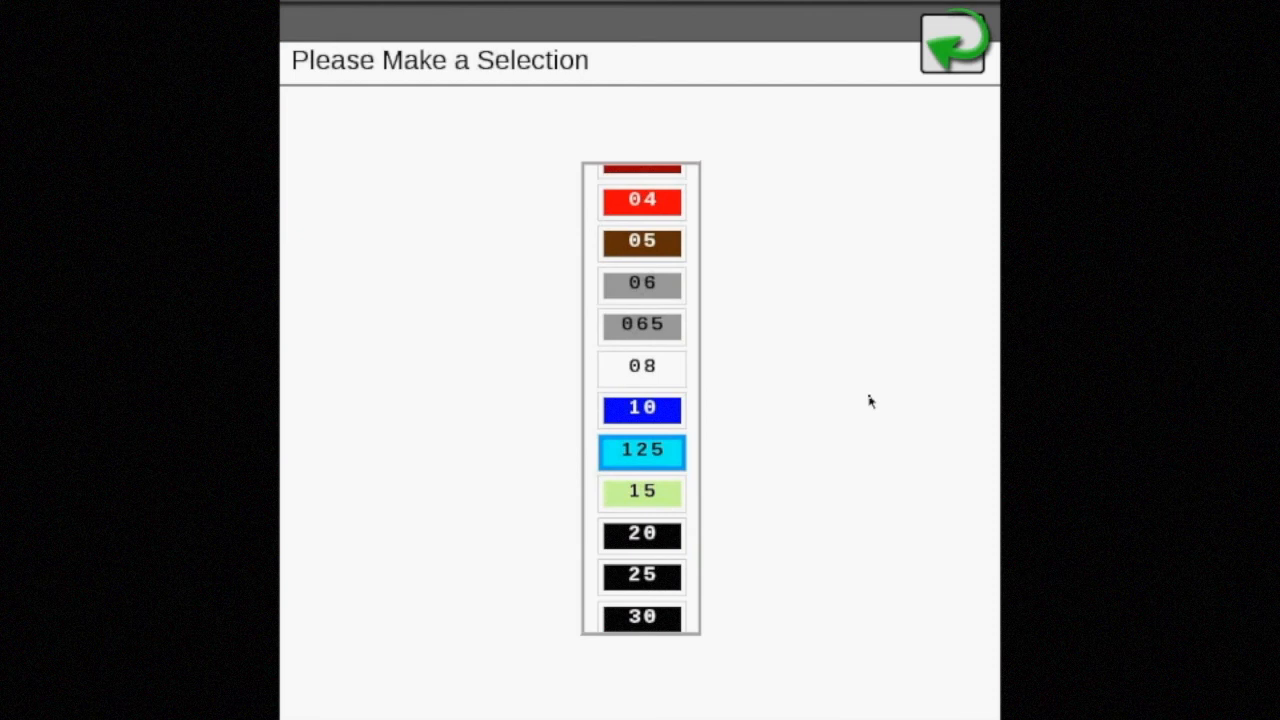
pyautogui.click(642, 450)
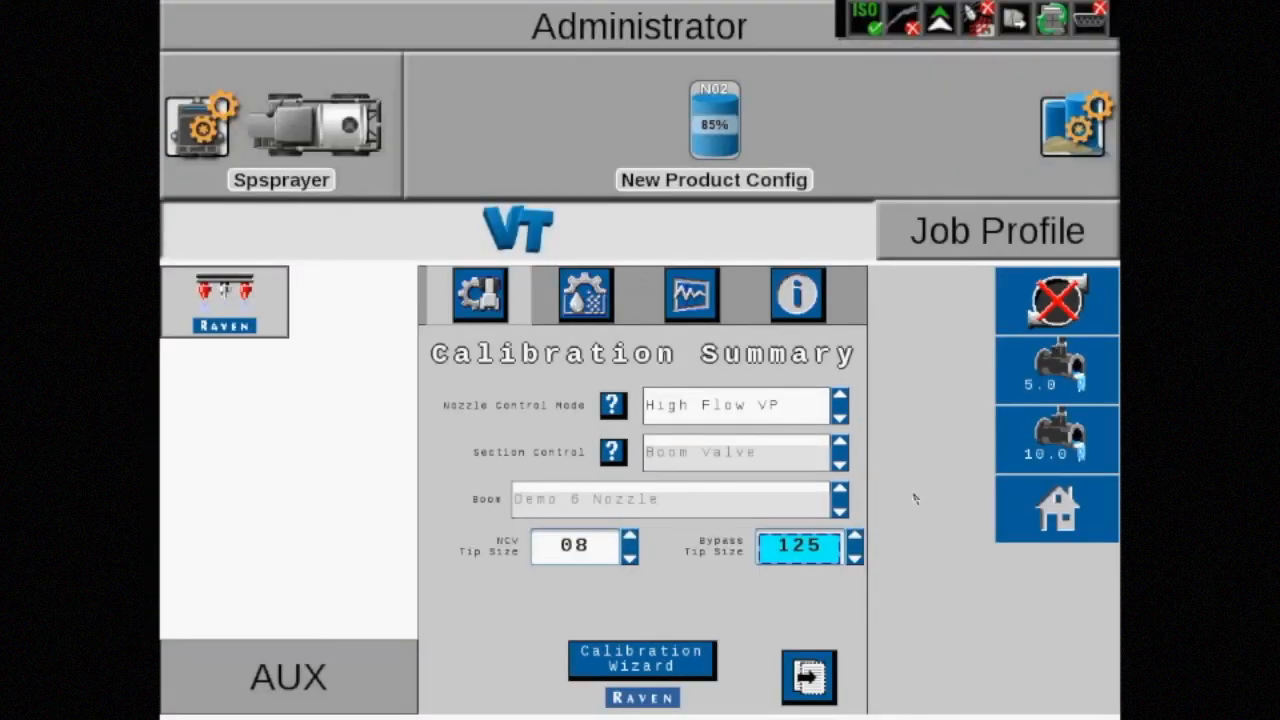
pyautogui.moveTo(1070, 510)
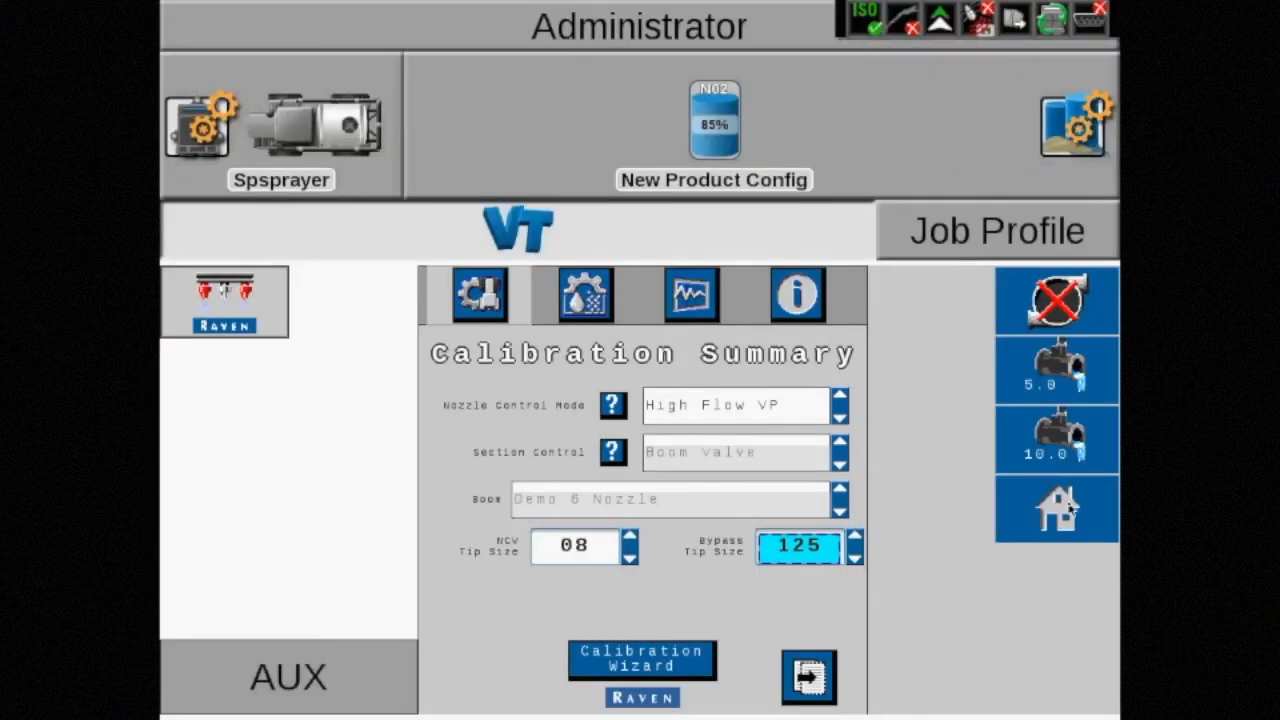